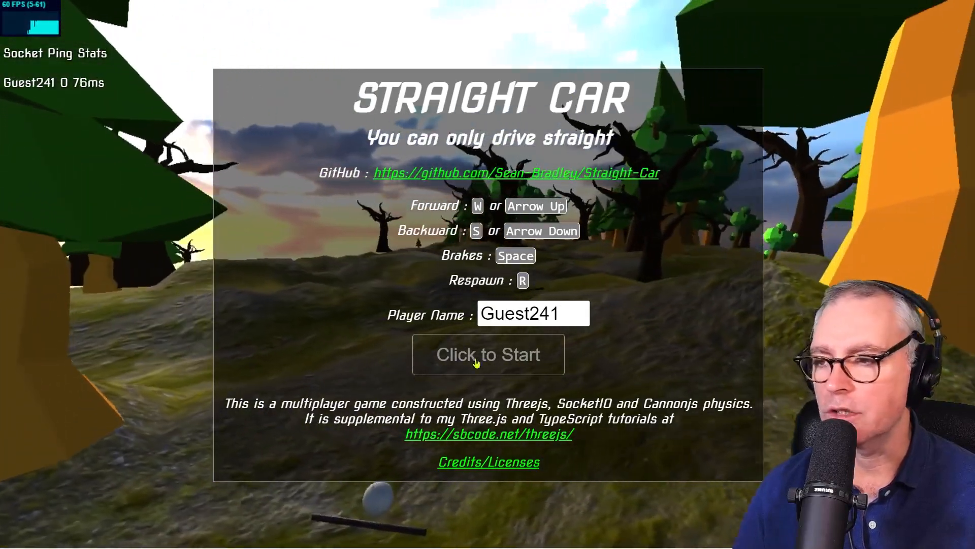
- Scroll the boilerplate README past the DAT.gui and Socket.IO branch sections
{"action": "left_click", "coordinate": [488, 354]}
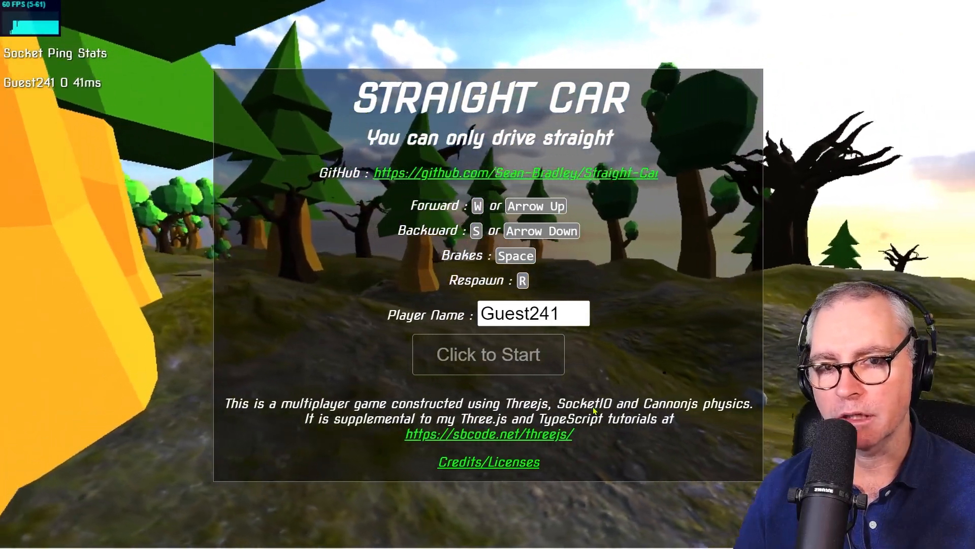
{"action": "left_click", "coordinate": [488, 354]}
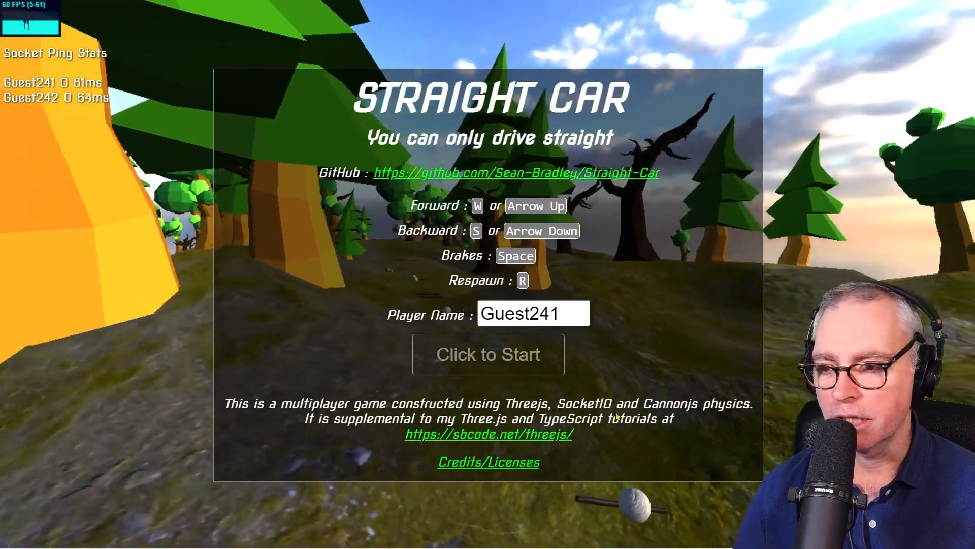
{"action": "left_click", "coordinate": [488, 354]}
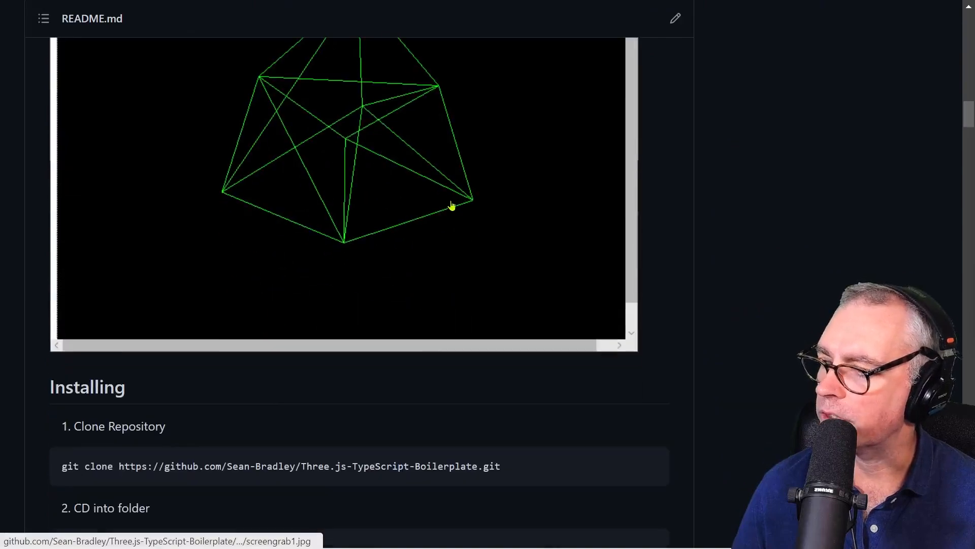
{"action": "scroll", "scroll_direction": "down", "scroll_amount": 3}
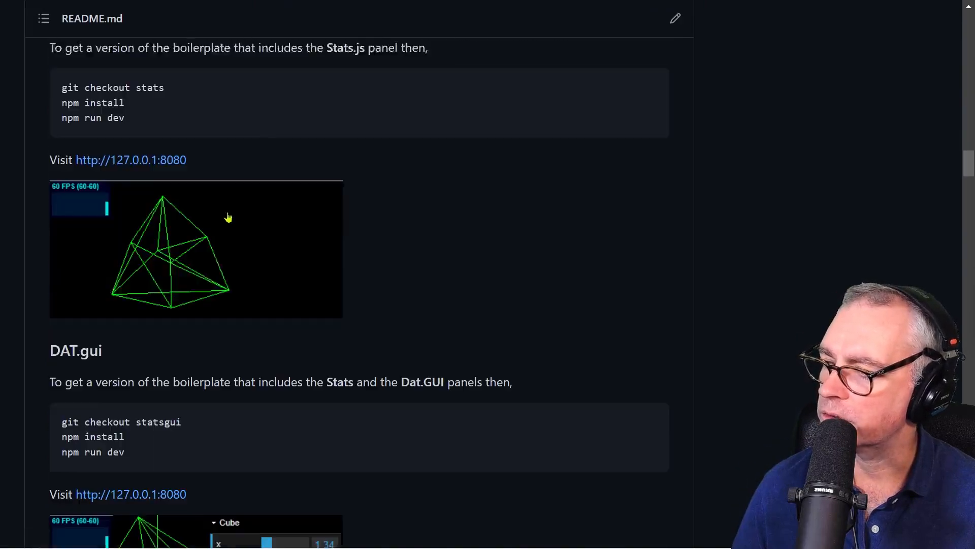
{"action": "scroll", "scroll_direction": "down", "scroll_amount": 3}
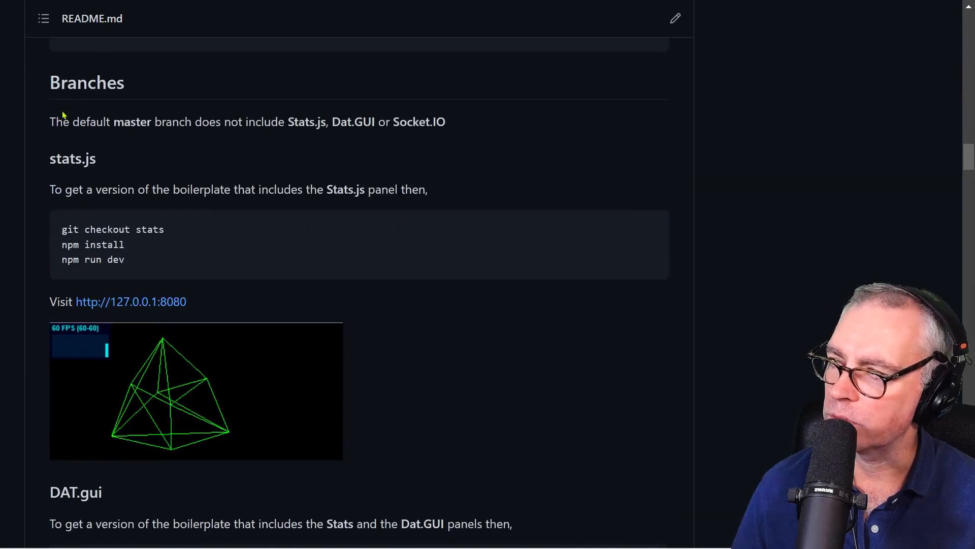
{"action": "scroll", "scroll_direction": "down", "scroll_amount": 3}
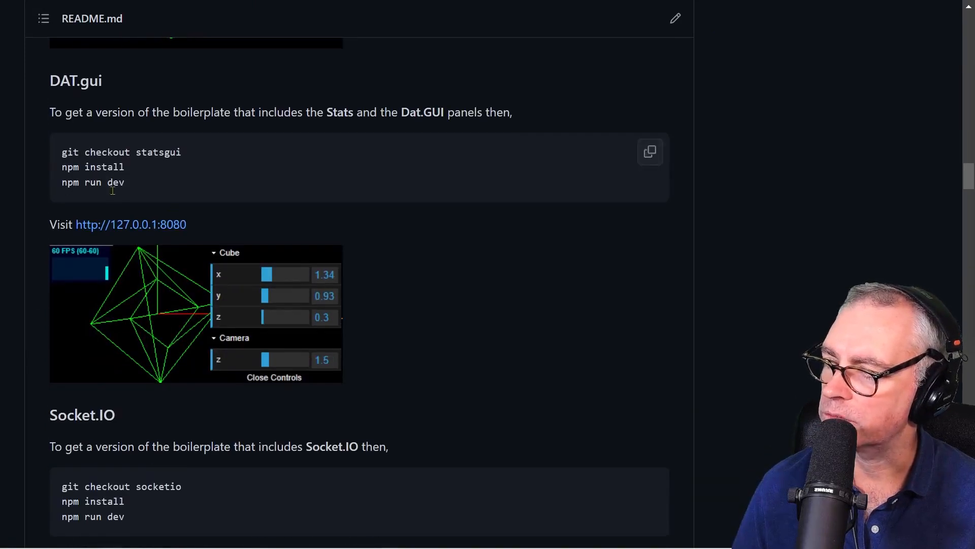
{"action": "mouse_move", "coordinate": [298, 302]}
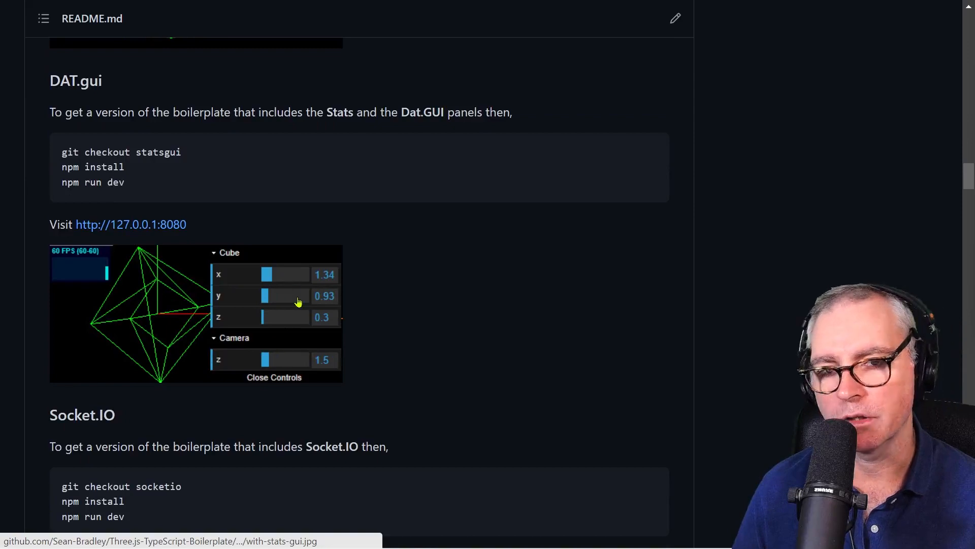
- Select 'cannonjs' in the Cannon.js section's checkout command
{"action": "scroll", "scroll_direction": "down", "scroll_amount": 3}
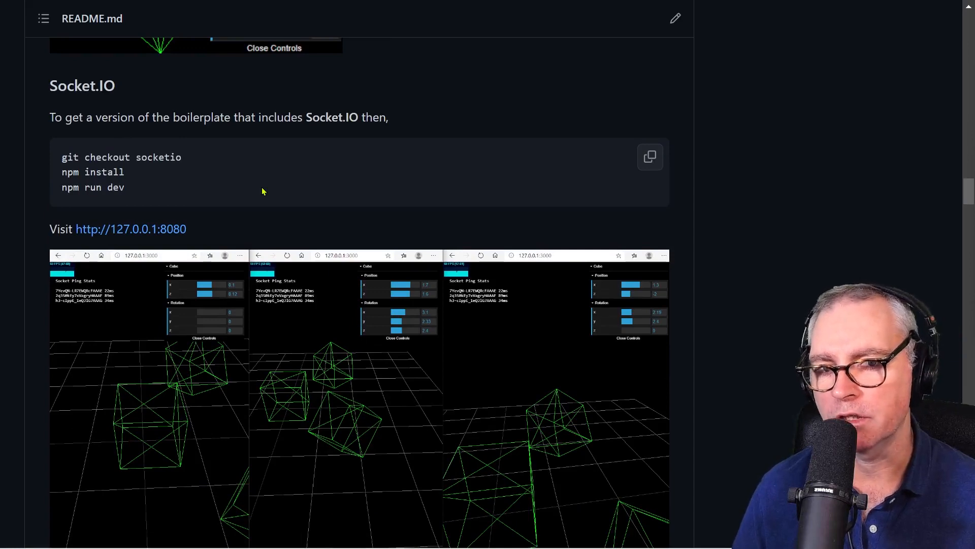
{"action": "scroll", "scroll_direction": "down", "scroll_amount": 3}
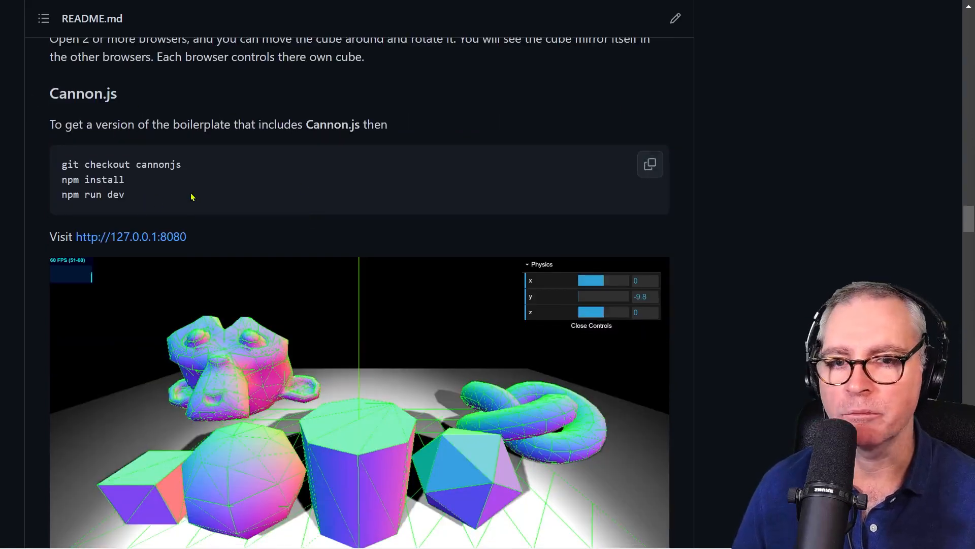
{"action": "mouse_move", "coordinate": [296, 220]}
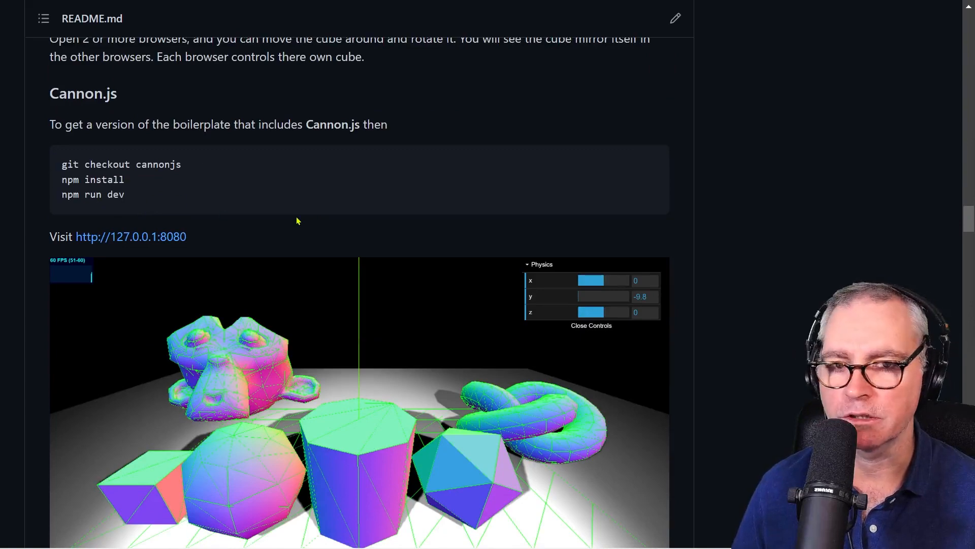
{"action": "mouse_move", "coordinate": [327, 207]}
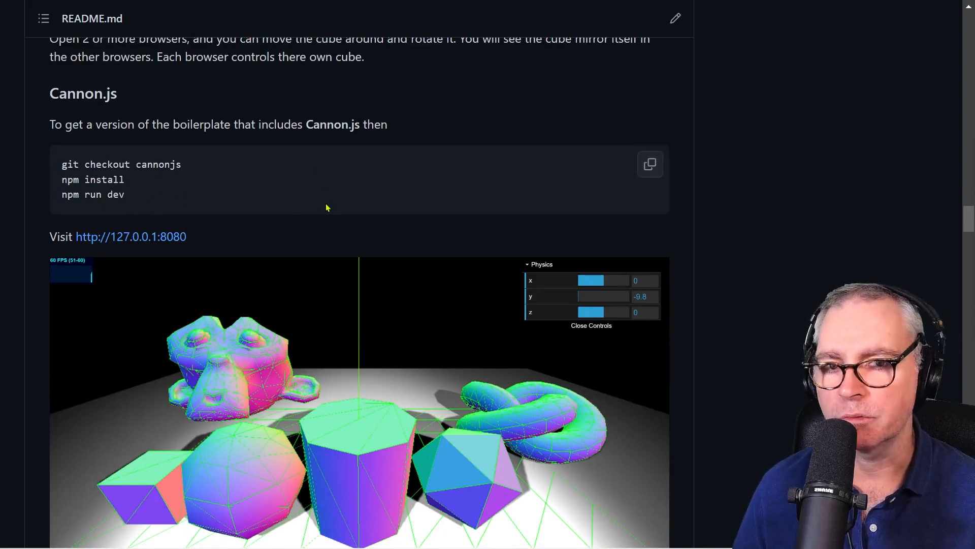
{"action": "double_click", "coordinate": [170, 164]}
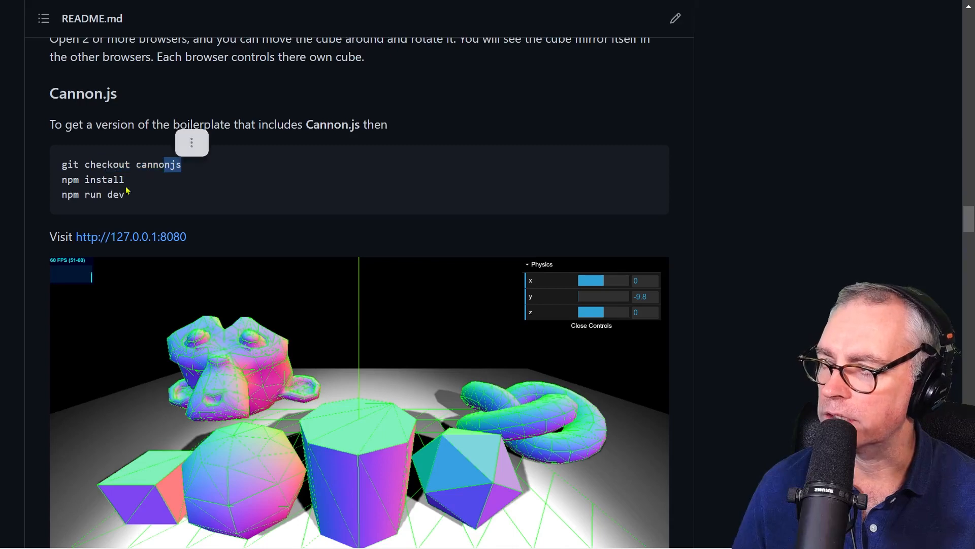
{"action": "scroll", "scroll_direction": "down", "scroll_amount": 3}
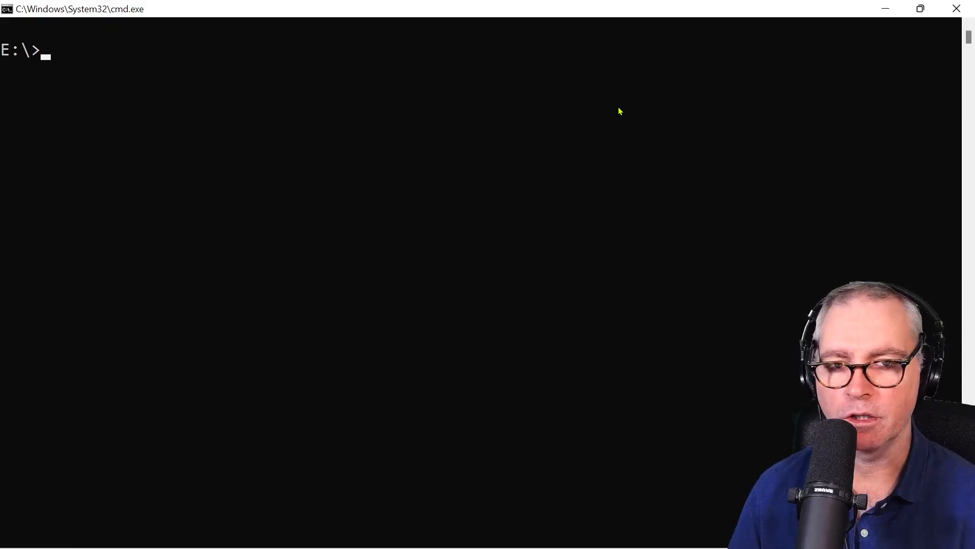
- Clone Three.js-TypeScript-Boilerplate from GitHub into a folder named straight-car
{"action": "type", "text": "git clone"}
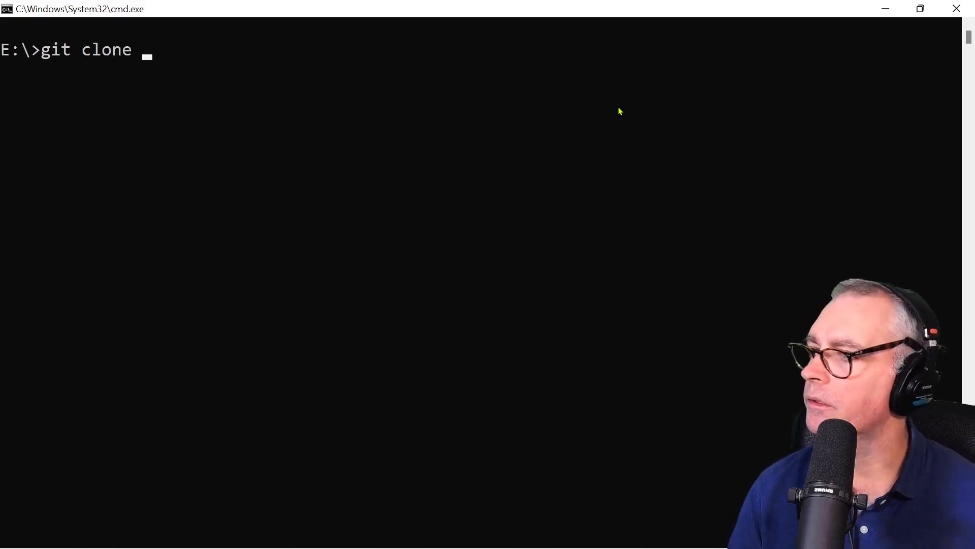
{"action": "type", "text": "https://github.com/Sean-Bradley/Three.js-TypeScript-Boilerplate.git strai"}
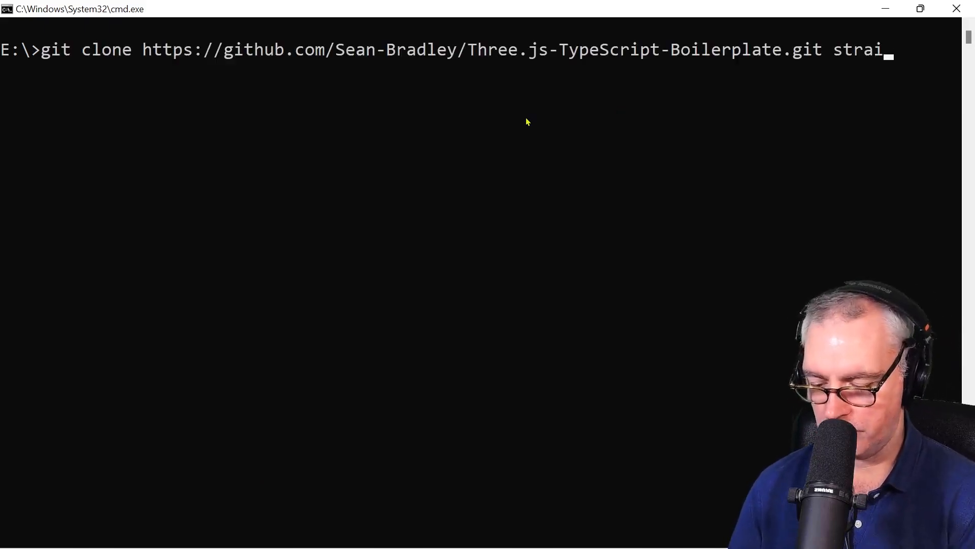
{"action": "type", "text": "ght-car"}
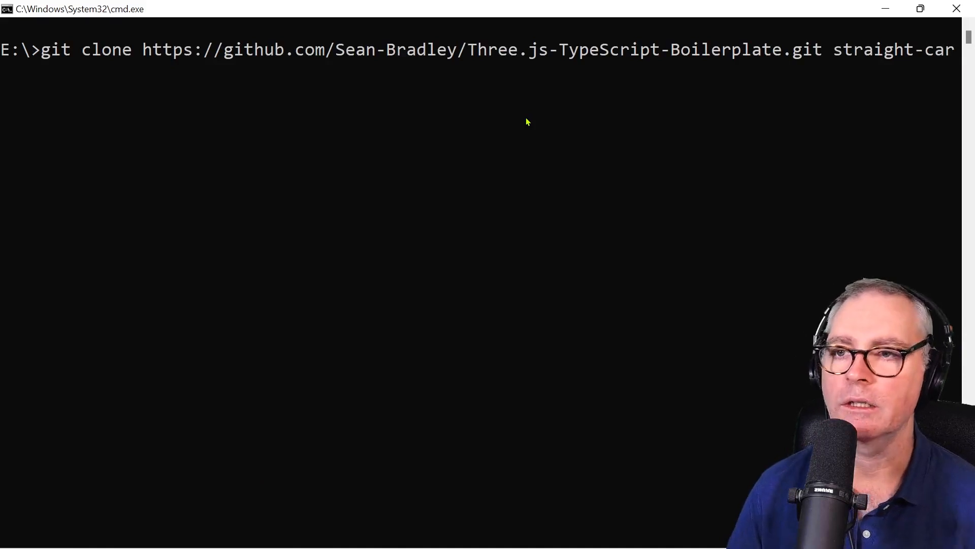
{"action": "key", "text": "enter"}
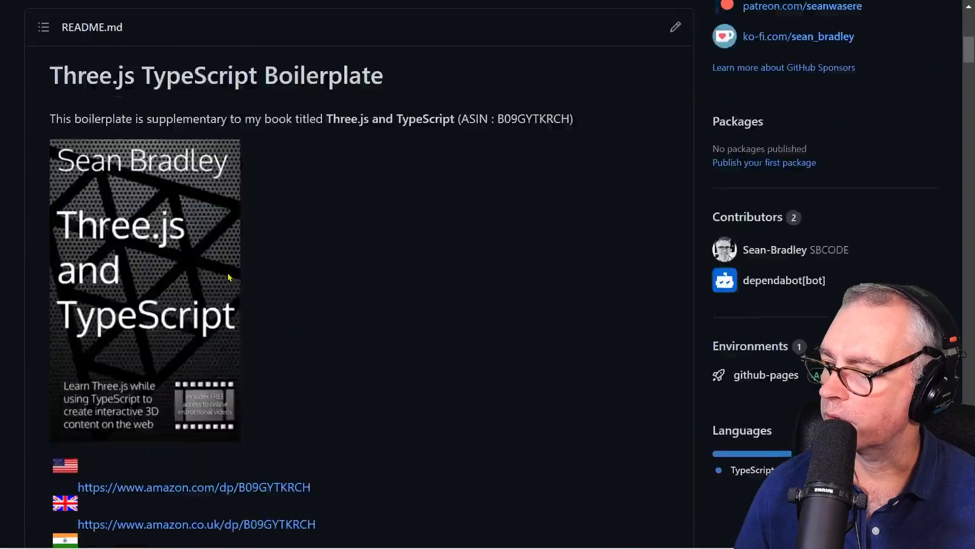
- Run npm install and open the straight-car folder in VS Code with 'code .'
{"action": "scroll", "scroll_direction": "down", "scroll_amount": 3}
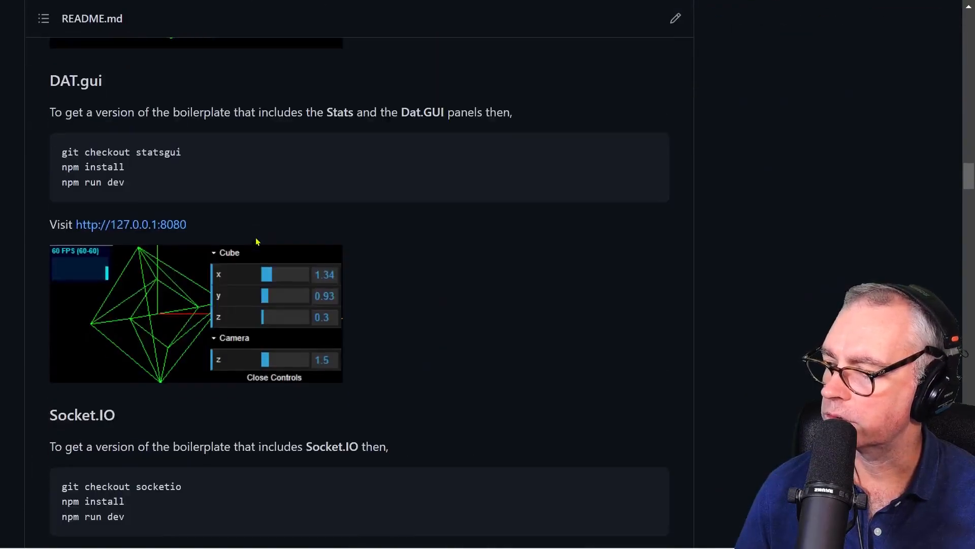
{"action": "scroll", "scroll_direction": "down", "scroll_amount": 3}
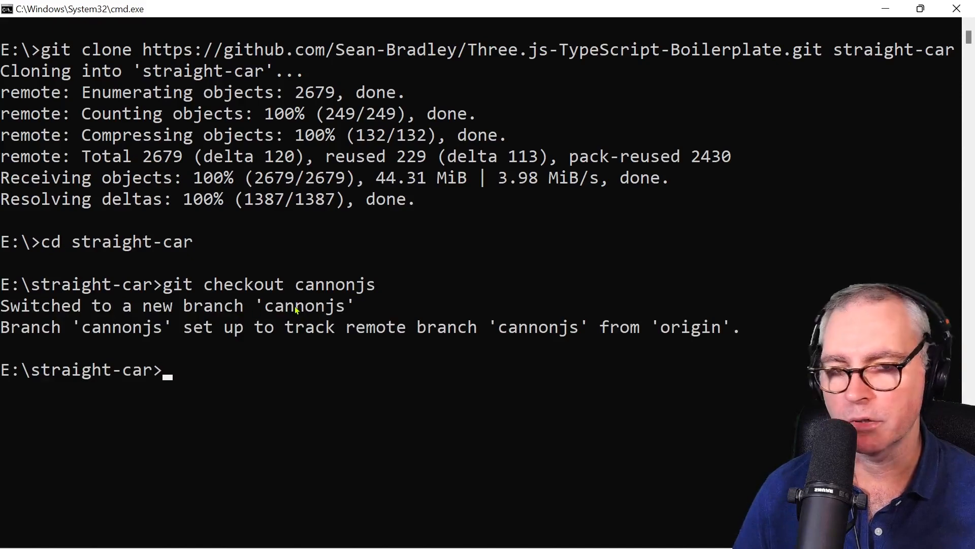
{"action": "type", "text": "npm install"}
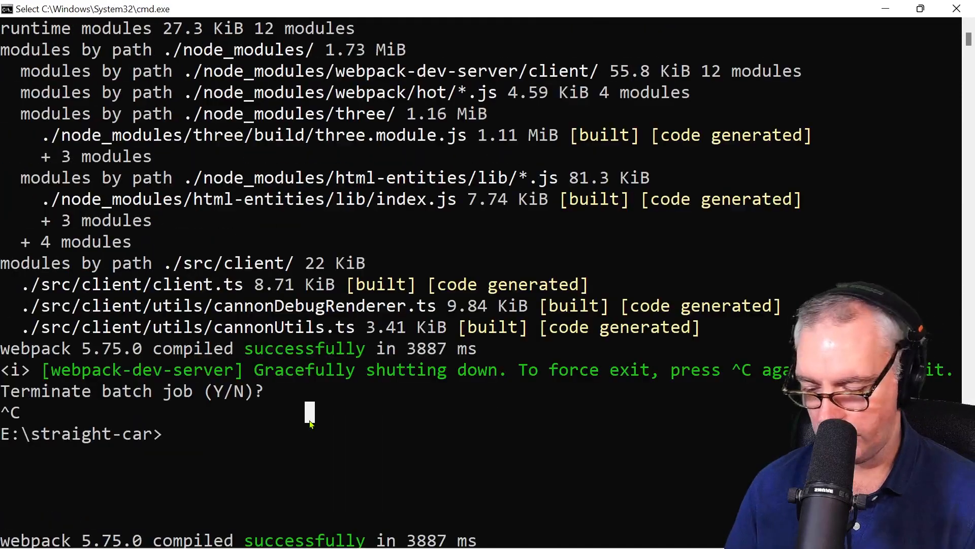
{"action": "type", "text": "code ."}
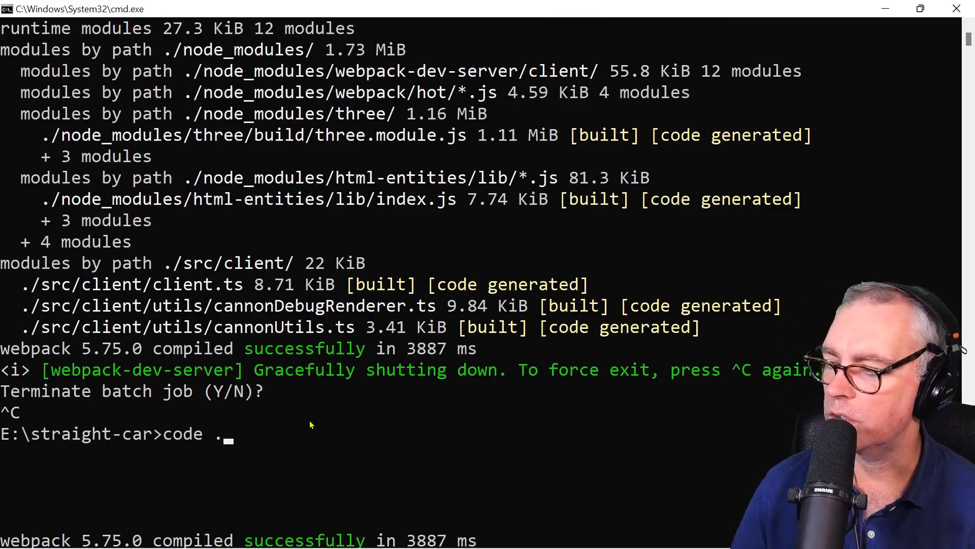
{"action": "key", "text": "Enter"}
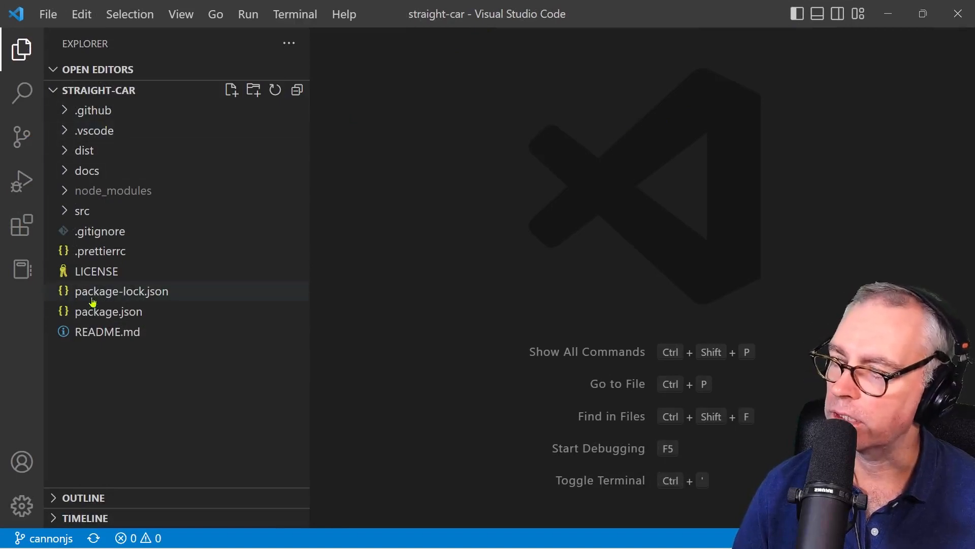
- Open src/client/client.ts and read the sphere, cylinder, torus knot and monkey body code
{"action": "left_click", "coordinate": [81, 211]}
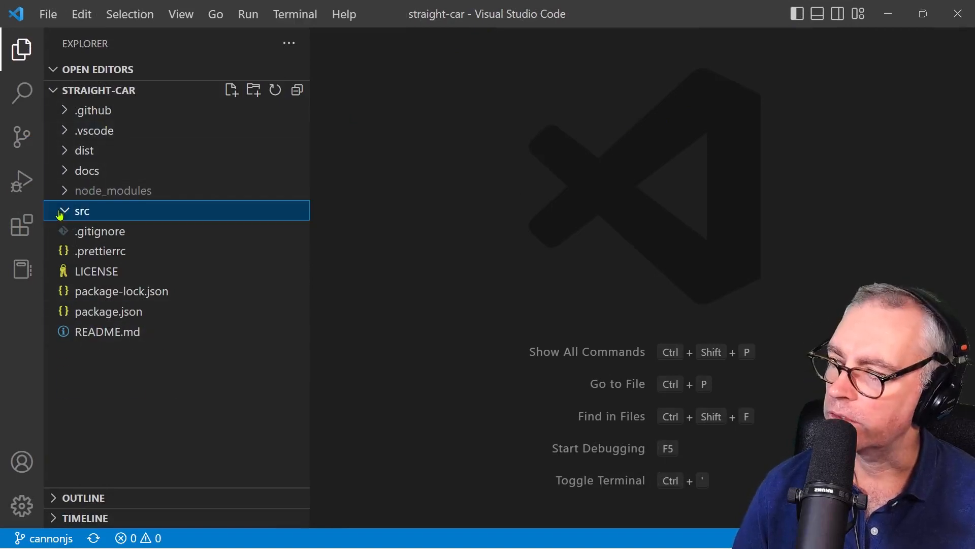
{"action": "left_click", "coordinate": [82, 211]}
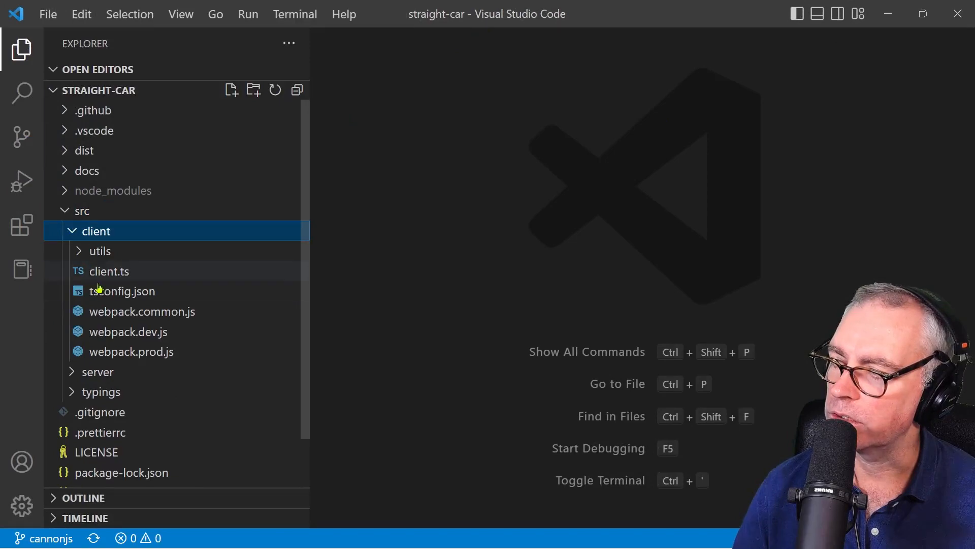
{"action": "double_click", "coordinate": [109, 271]}
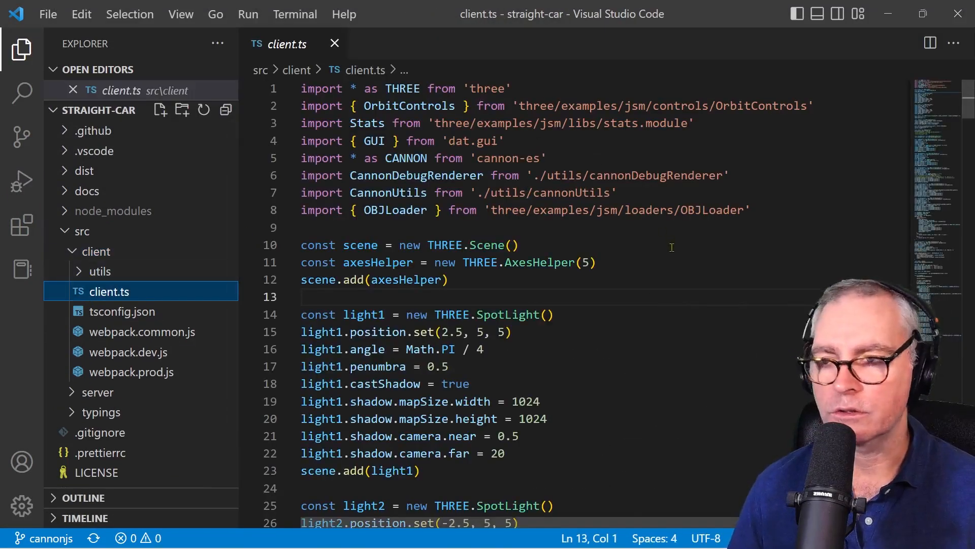
{"action": "scroll", "scroll_direction": "down", "scroll_amount": 3}
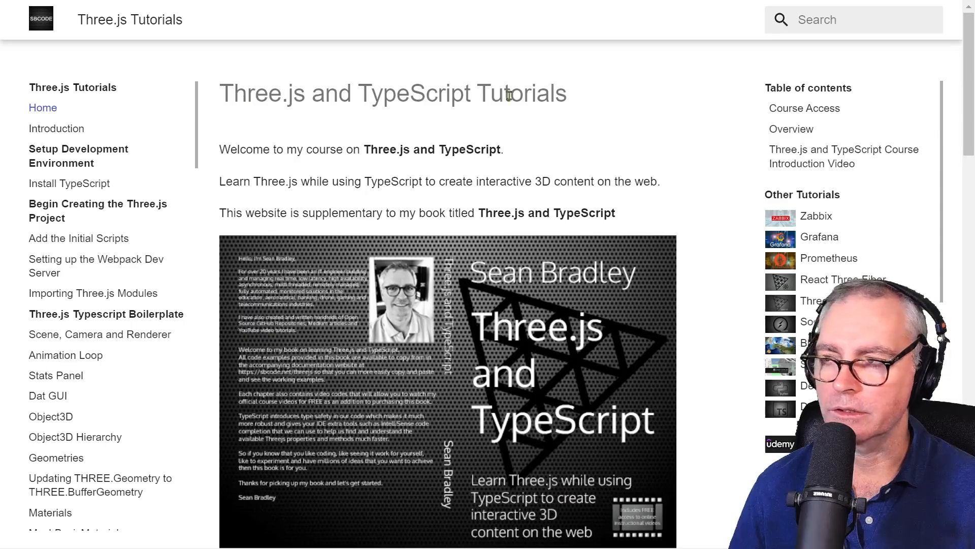
{"action": "mouse_move", "coordinate": [543, 133]}
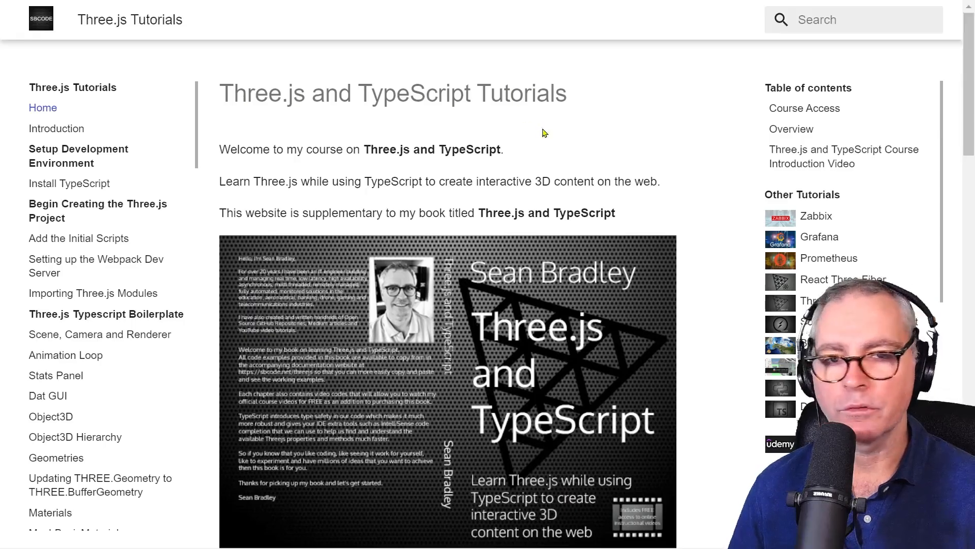
{"action": "scroll", "scroll_direction": "down", "scroll_amount": 3}
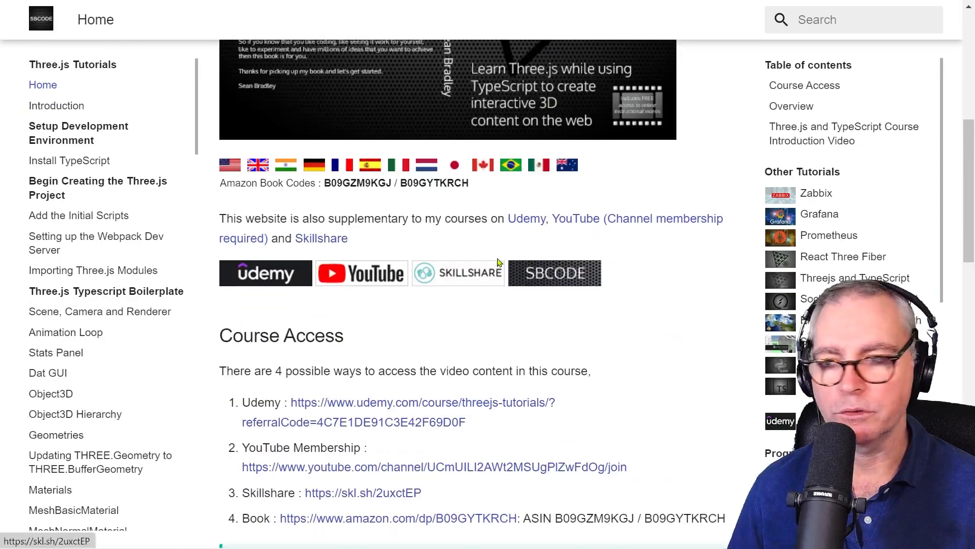
{"action": "scroll", "scroll_direction": "up", "scroll_amount": 3}
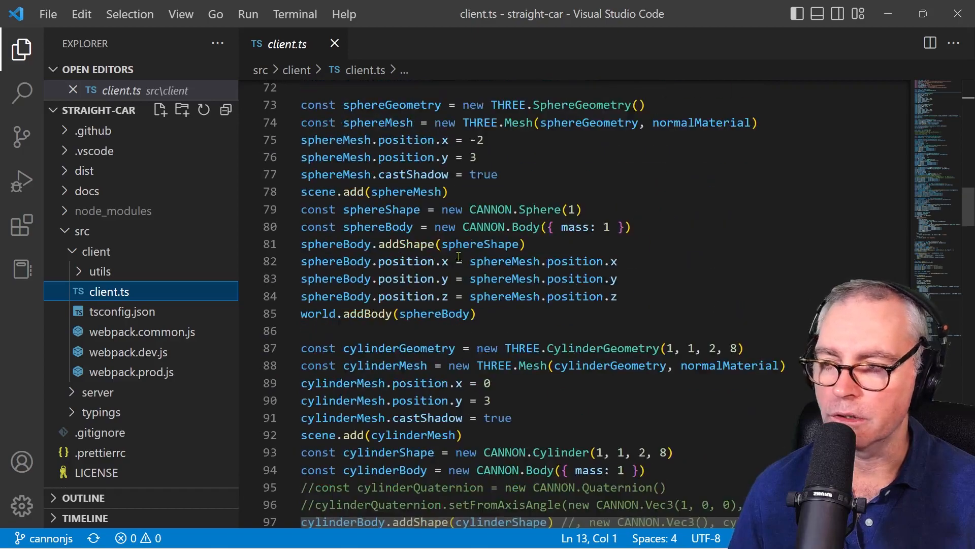
{"action": "scroll", "scroll_direction": "down", "scroll_amount": 3}
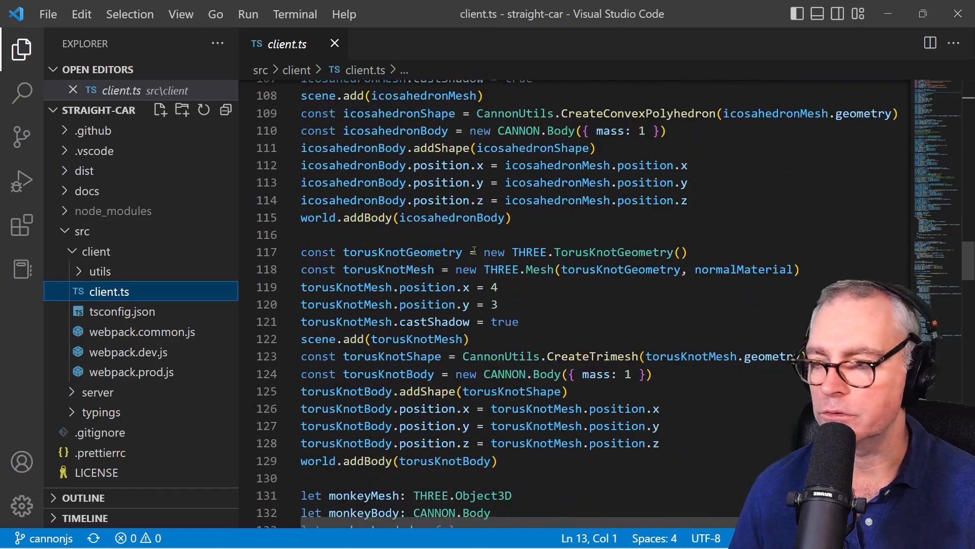
{"action": "scroll", "scroll_direction": "down", "scroll_amount": 3}
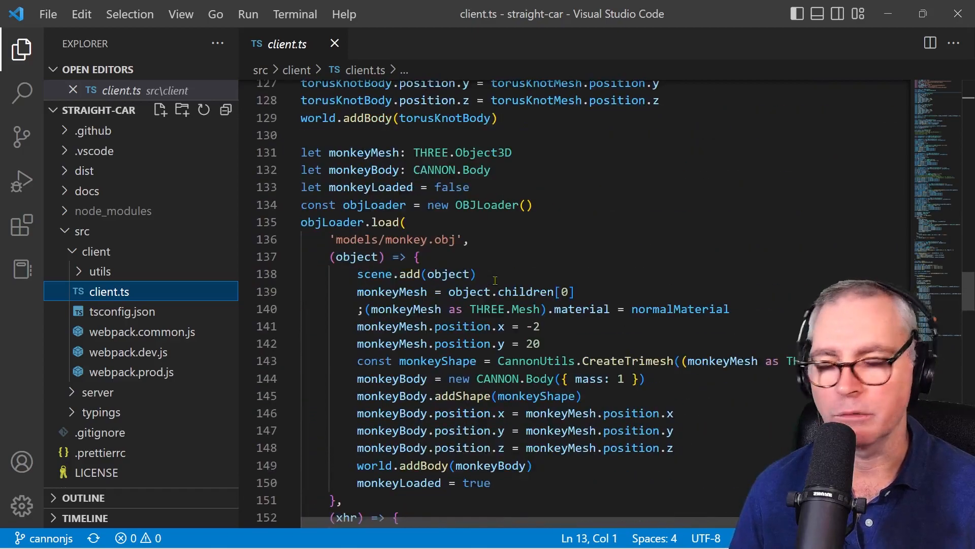
{"action": "scroll", "scroll_direction": "down", "scroll_amount": 3}
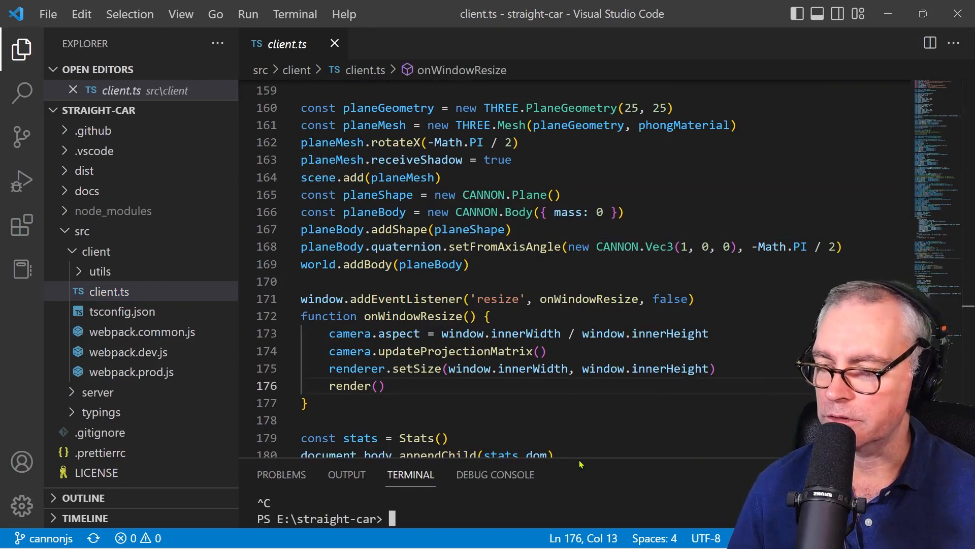
- Begin entering npm run dev in the integrated terminal to restart the server
{"action": "type", "text": "n"}
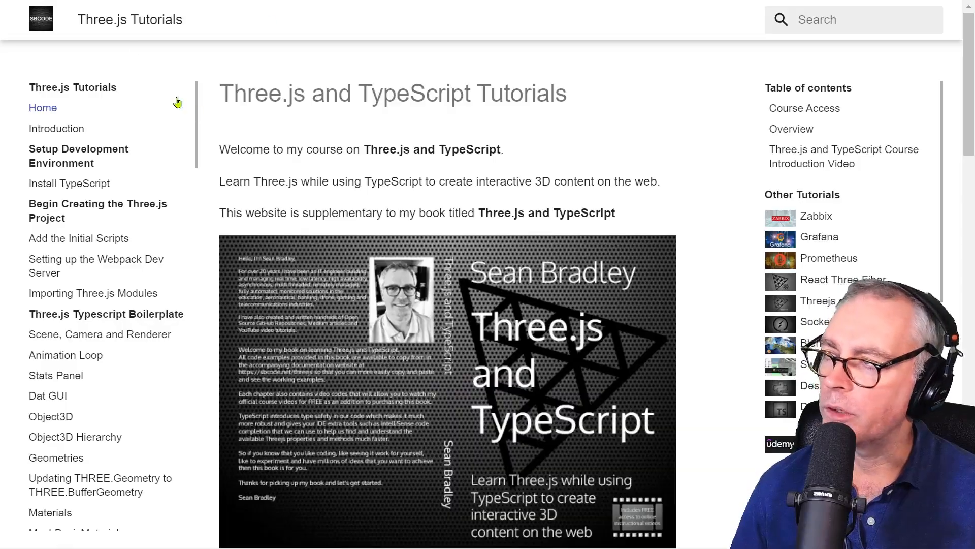
{"action": "mouse_move", "coordinate": [839, 52]}
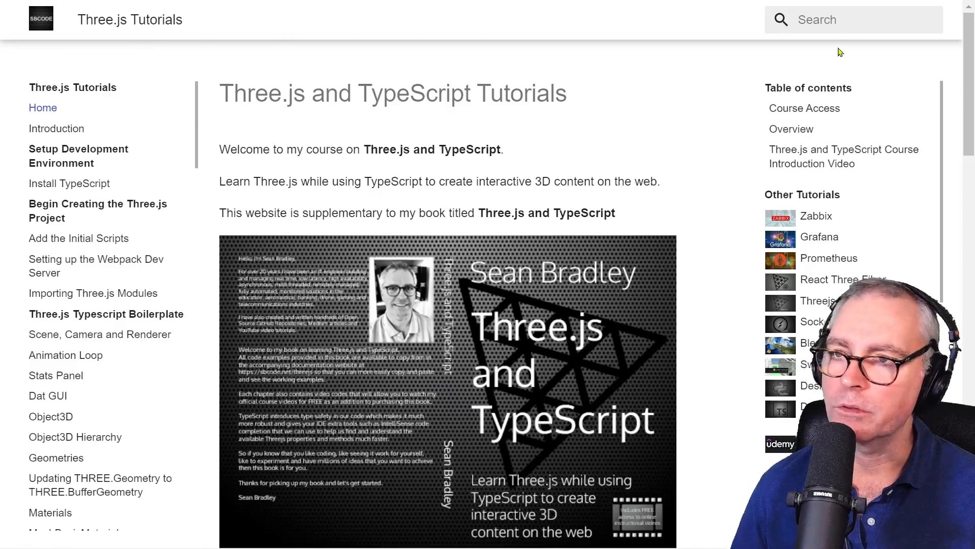
- Search the site for 'car', open Examples : Car Physics, and view its demo
{"action": "type", "text": "car"}
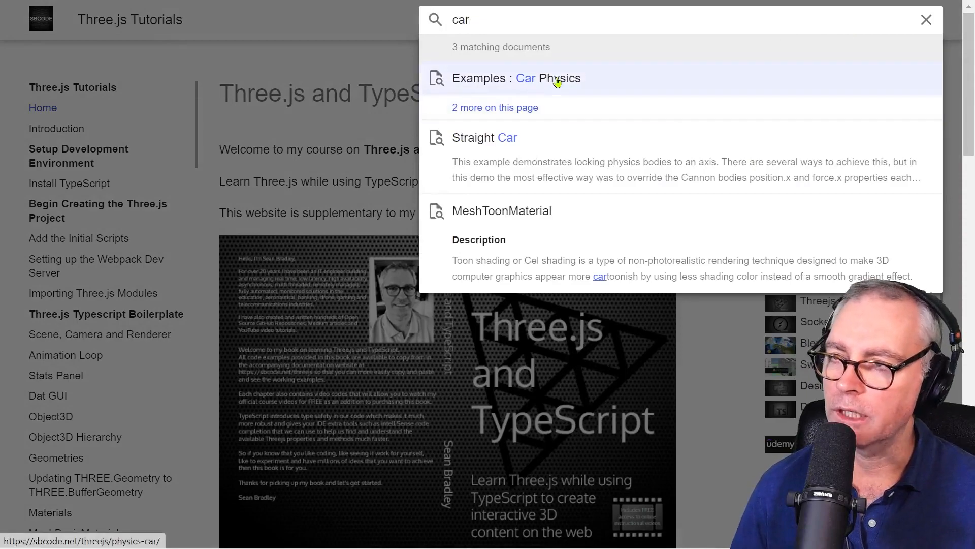
{"action": "left_click", "coordinate": [517, 78]}
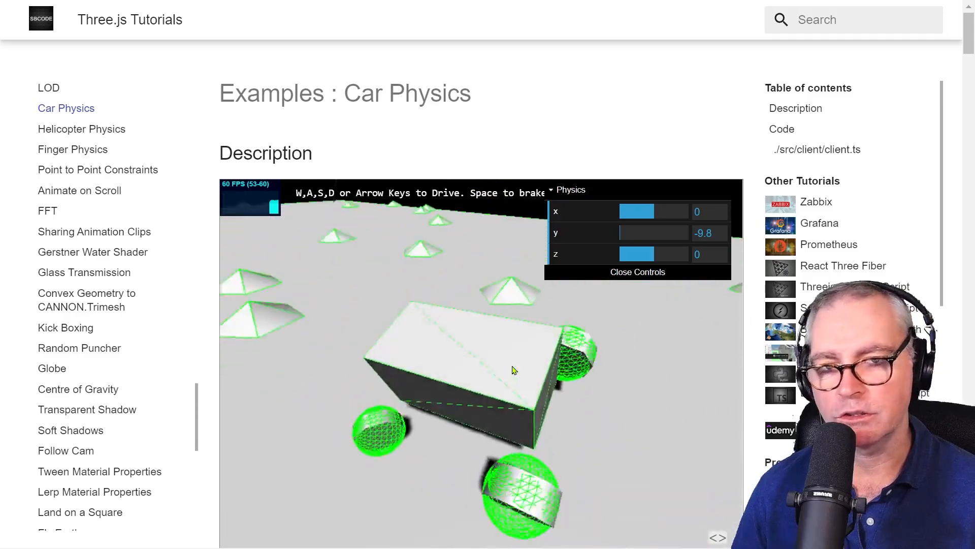
{"action": "scroll", "scroll_direction": "down", "scroll_amount": 3}
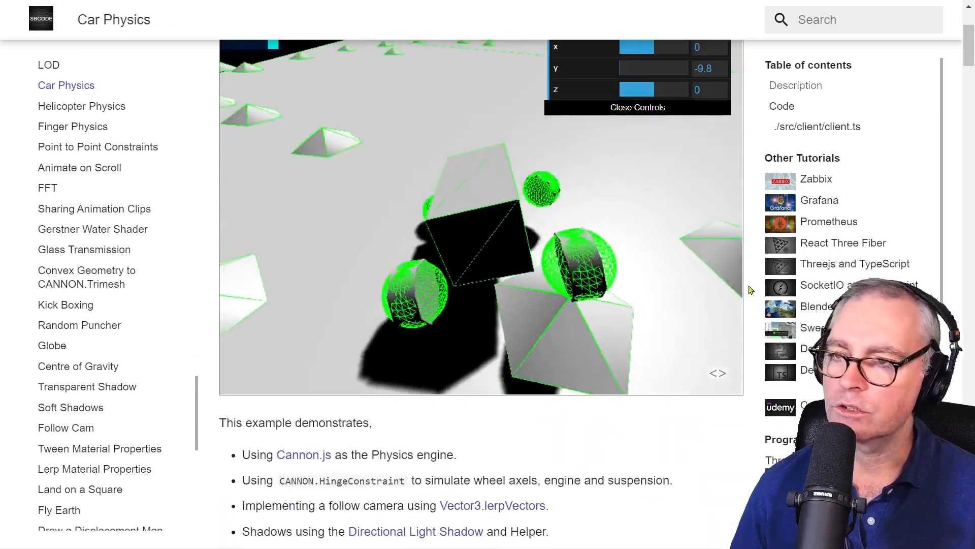
{"action": "scroll", "scroll_direction": "down", "scroll_amount": 3}
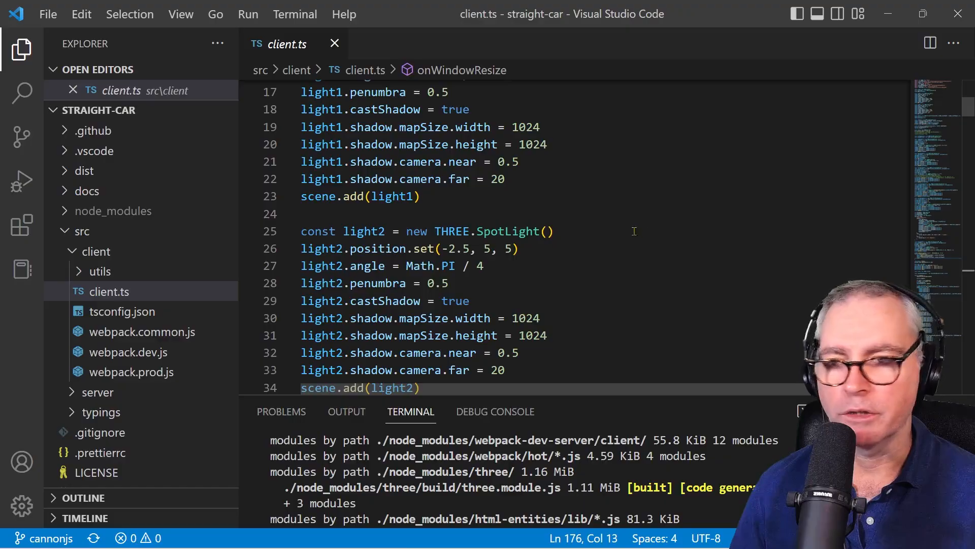
{"action": "left_click", "coordinate": [109, 291]}
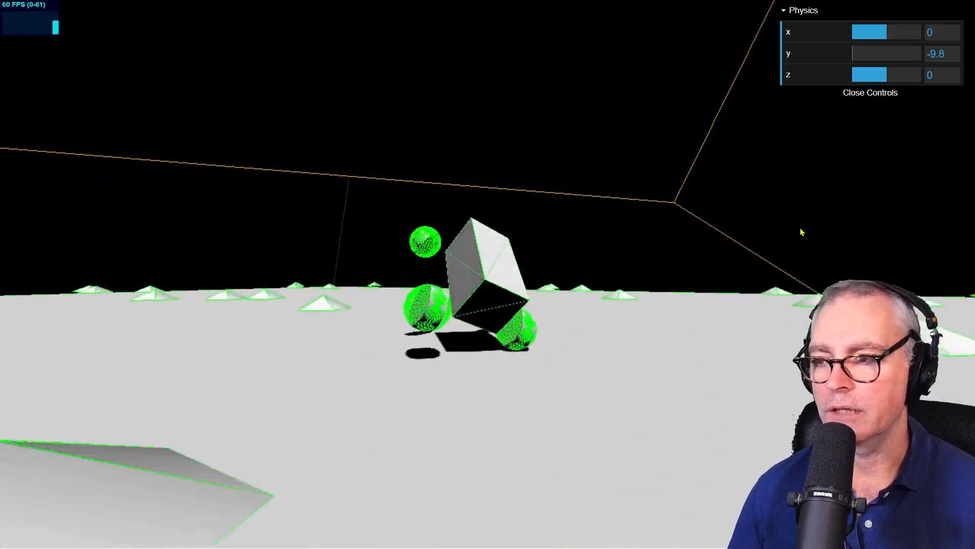
- Drag the dat.GUI Physics y gravity slider from -9.8 to about 1.3
{"action": "left_click_drag", "start_coordinate": [877, 53], "coordinate": [893, 53]}
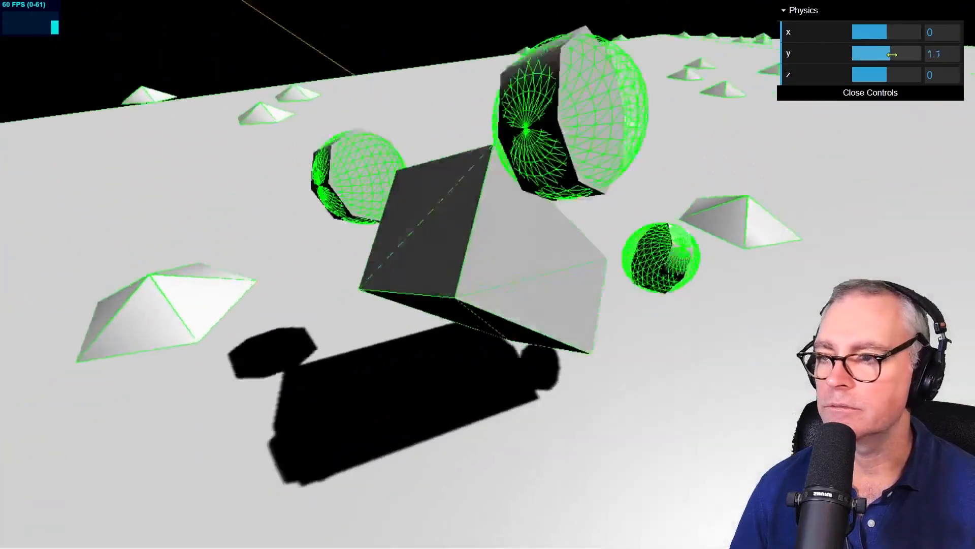
{"action": "left_click_drag", "start_coordinate": [896, 53], "coordinate": [865, 53]}
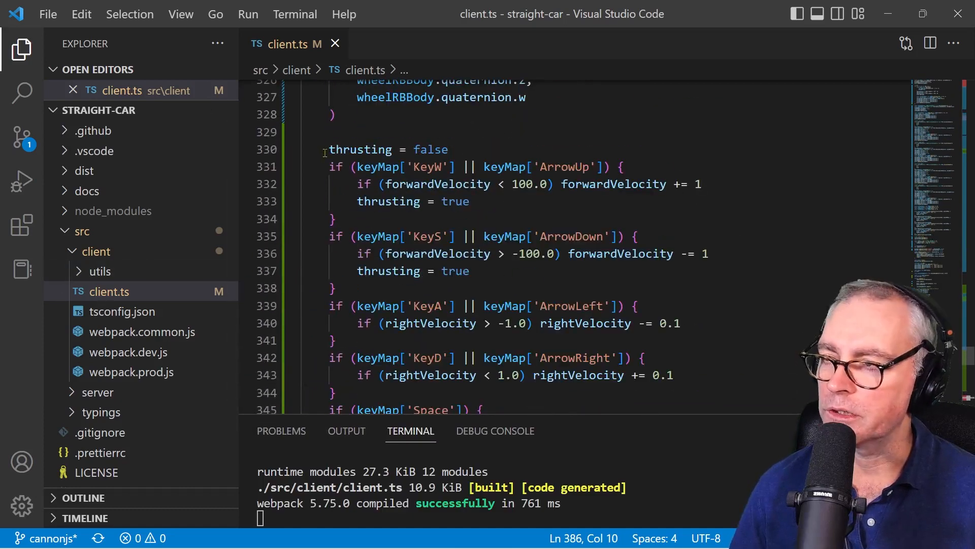
{"action": "left_click_drag", "start_coordinate": [329, 149], "coordinate": [336, 393]}
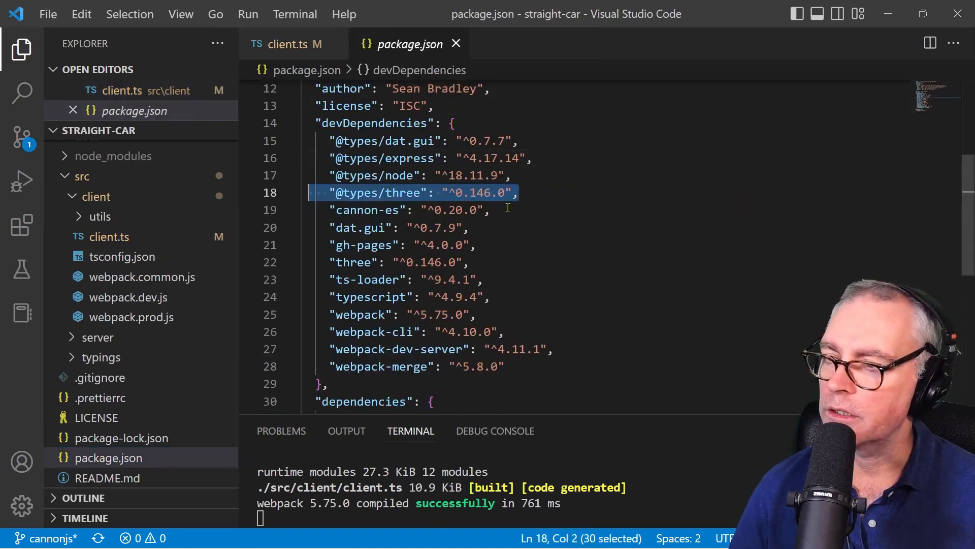
- Expand src/client/utils and open cannonDebugRenderer.ts
{"action": "left_click", "coordinate": [398, 210]}
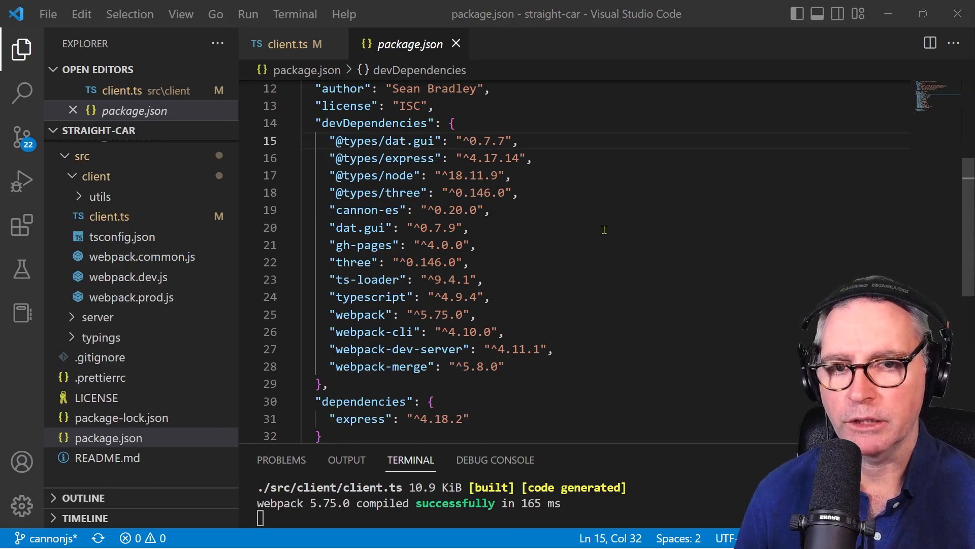
{"action": "left_click", "coordinate": [100, 196]}
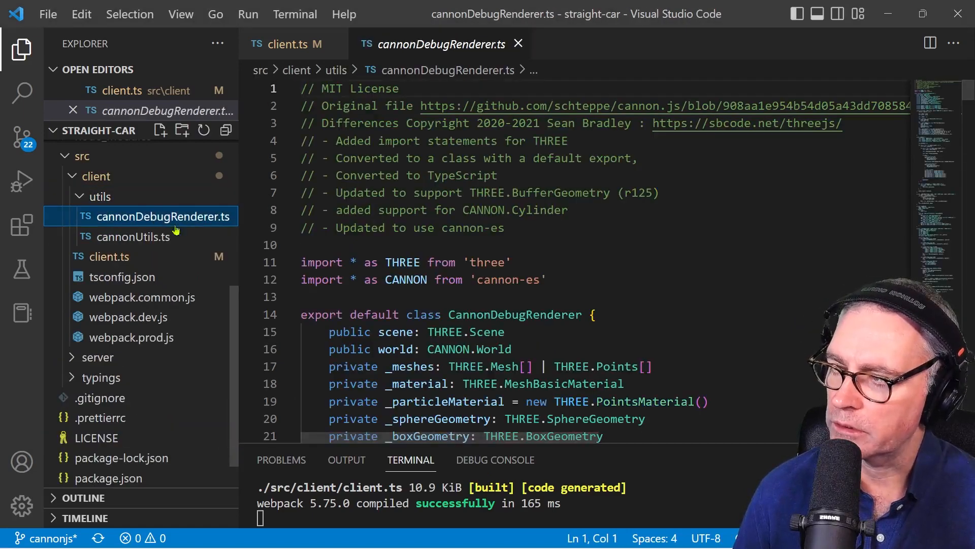
- Open cannonUtils.ts, search client.ts for CannonDebugRenderer, then select CreateTrimesh
{"action": "left_click", "coordinate": [133, 236]}
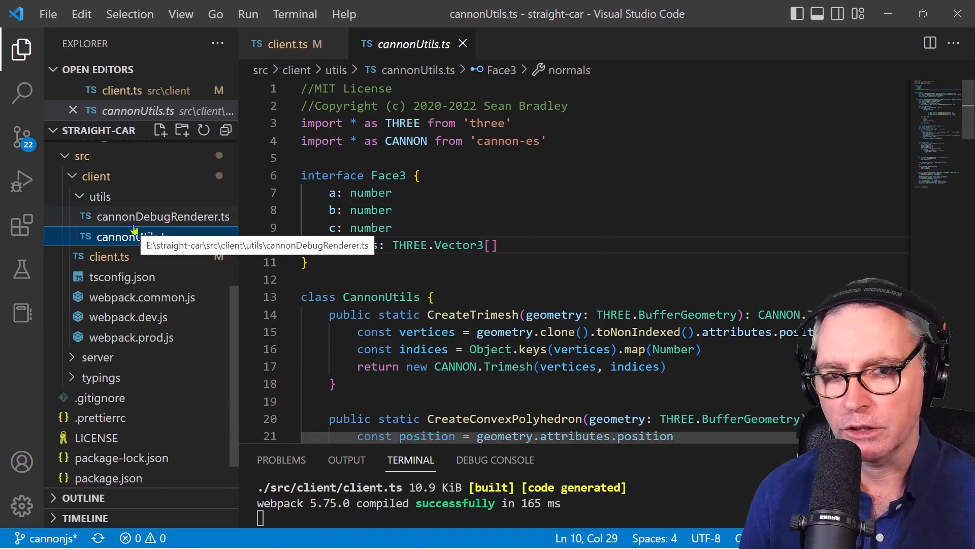
{"action": "left_click", "coordinate": [164, 216]}
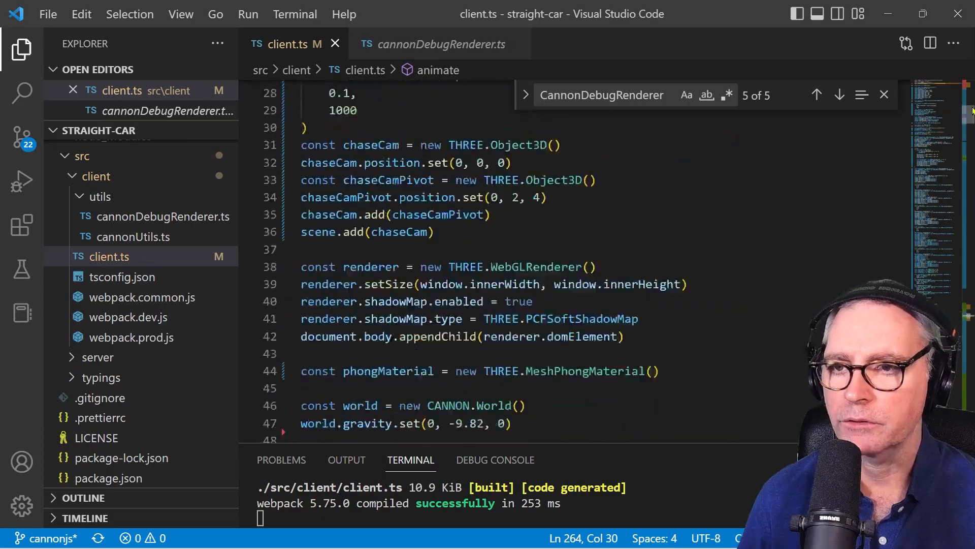
{"action": "left_click", "coordinate": [133, 236]}
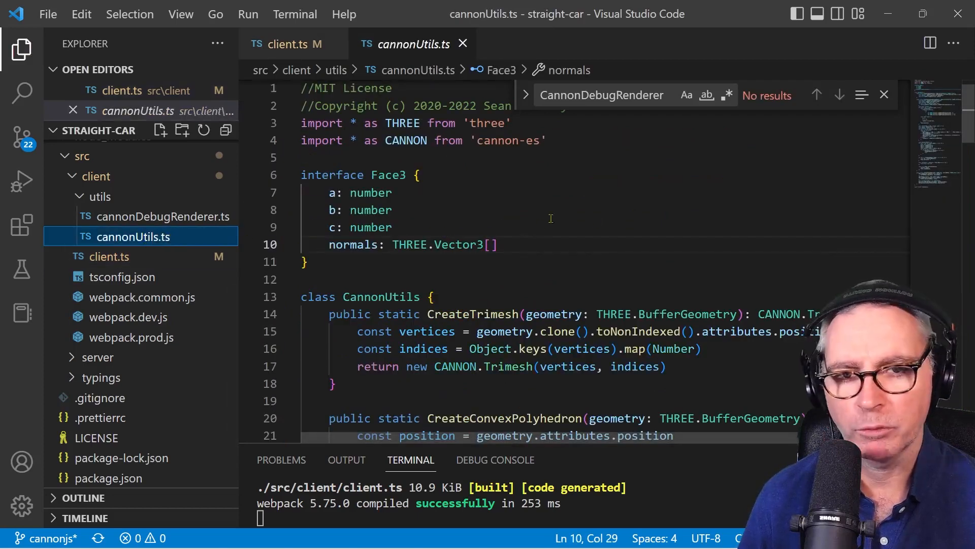
{"action": "double_click", "coordinate": [504, 349]}
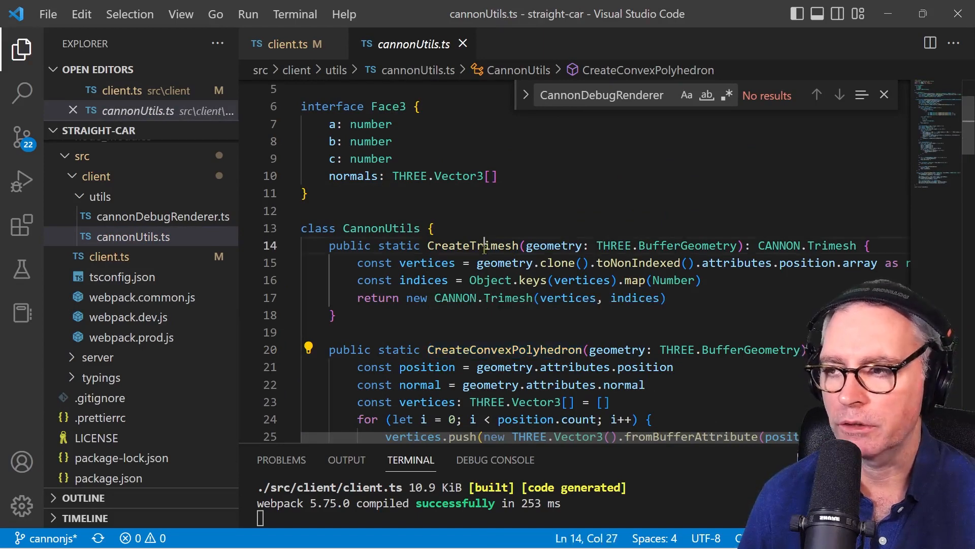
{"action": "double_click", "coordinate": [504, 350]}
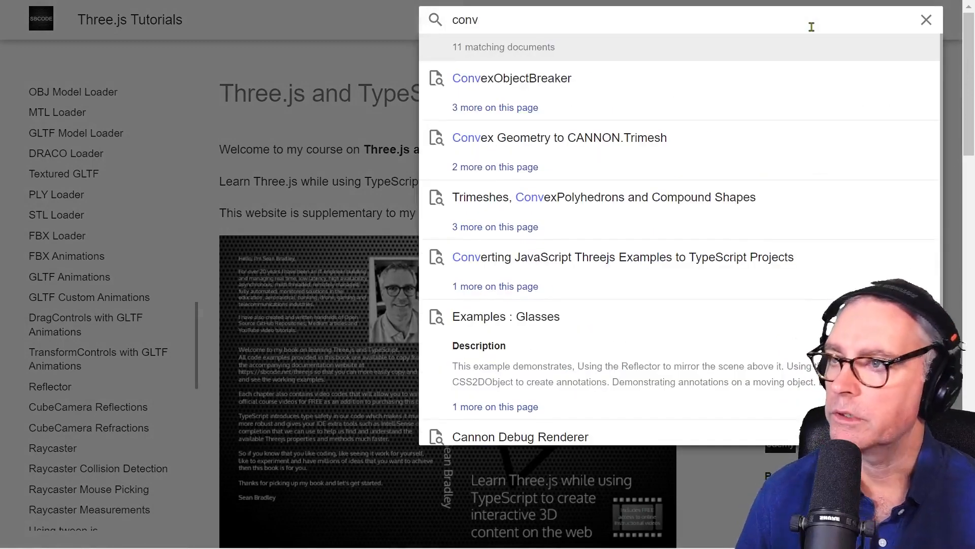
- Search the tutorials site for 'conve' and open the Trimeshes, ConvexPolyhedrons and Compound Shapes page
{"action": "type", "text": "e"}
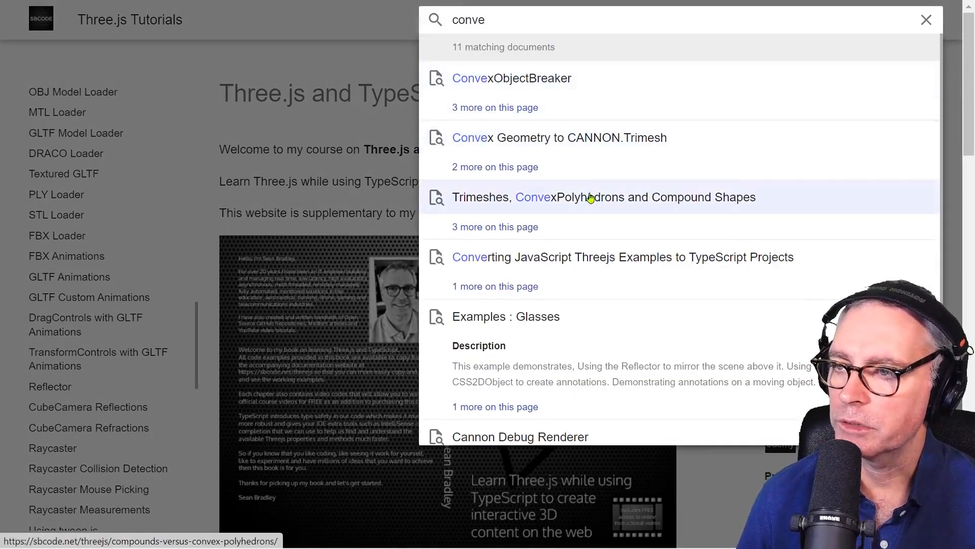
{"action": "left_click", "coordinate": [604, 196]}
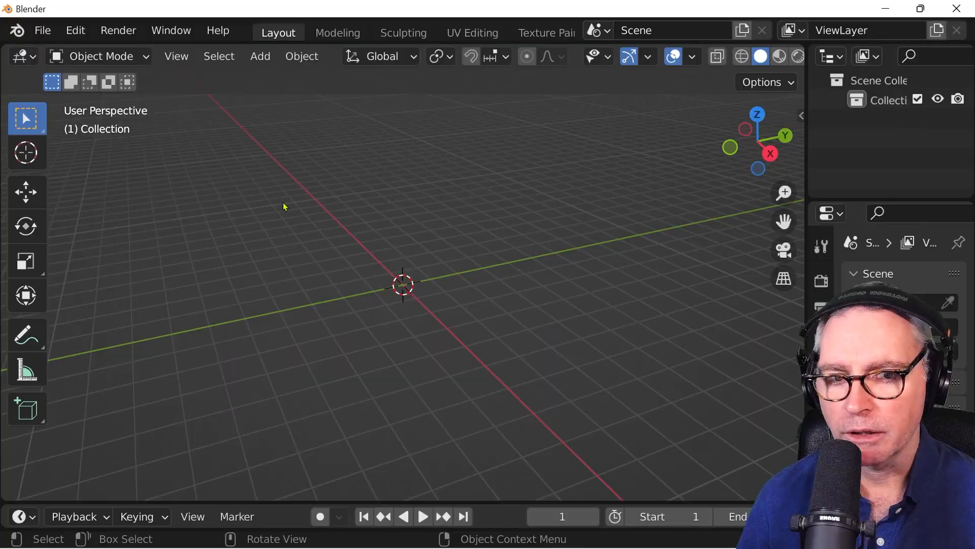
- Confirm the A.N.T. Landscape add-on is enabled in Blender Preferences
{"action": "left_click", "coordinate": [260, 56]}
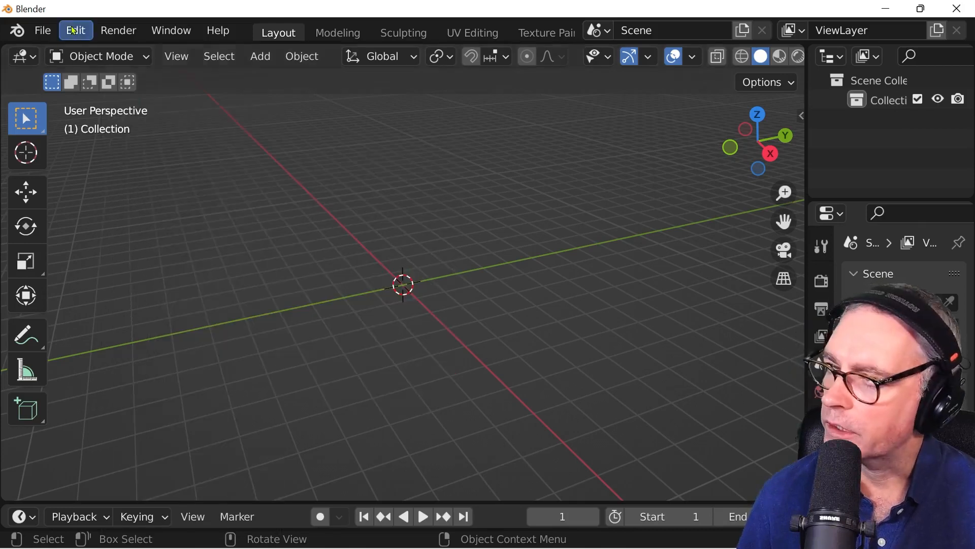
{"action": "left_click", "coordinate": [75, 30]}
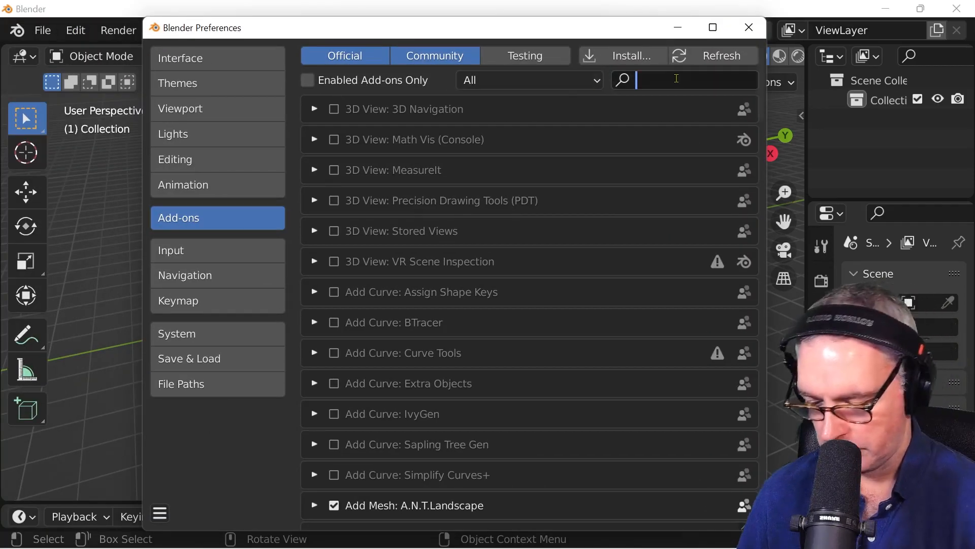
{"action": "type", "text": "landsca"}
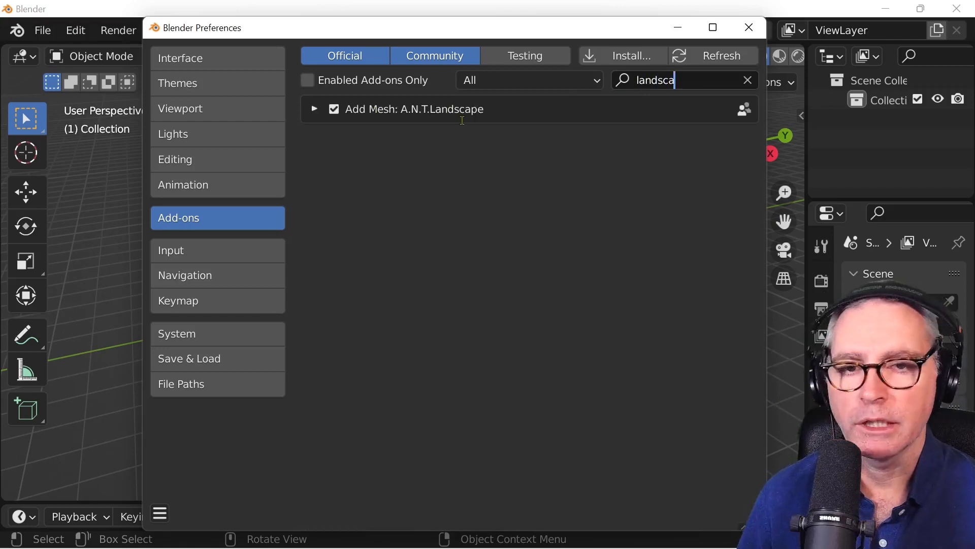
{"action": "left_click", "coordinate": [748, 27]}
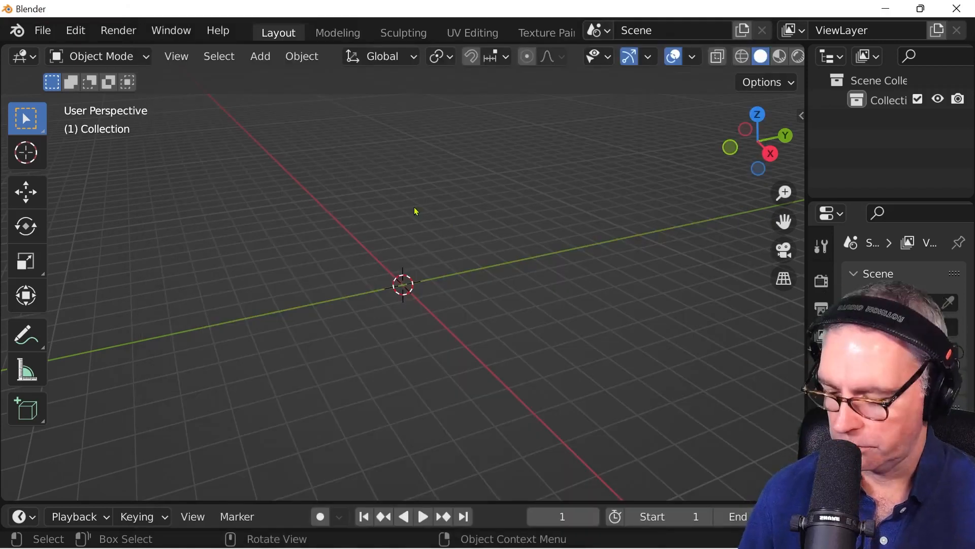
- Add a Landscape mesh and expand its Another Noise Tool settings panel
{"action": "left_click", "coordinate": [260, 56]}
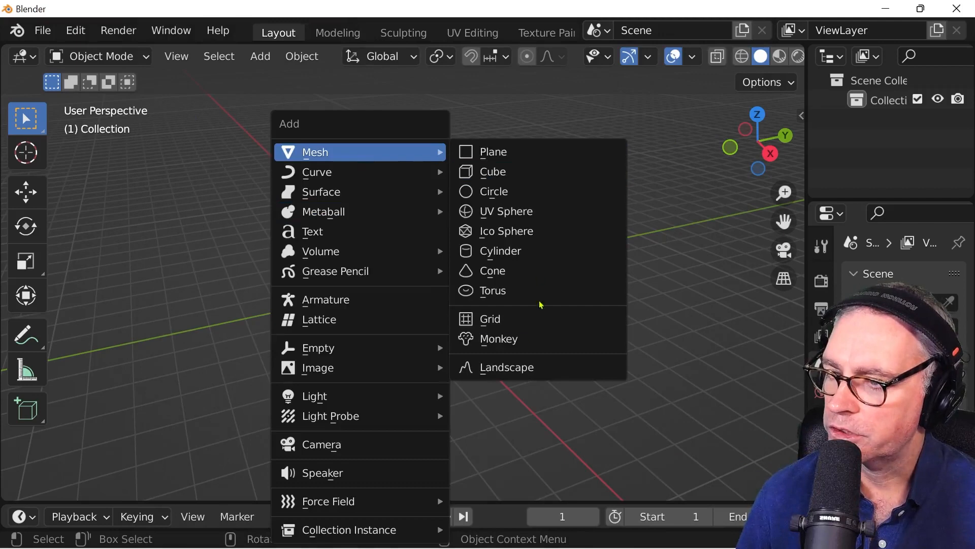
{"action": "left_click", "coordinate": [506, 367]}
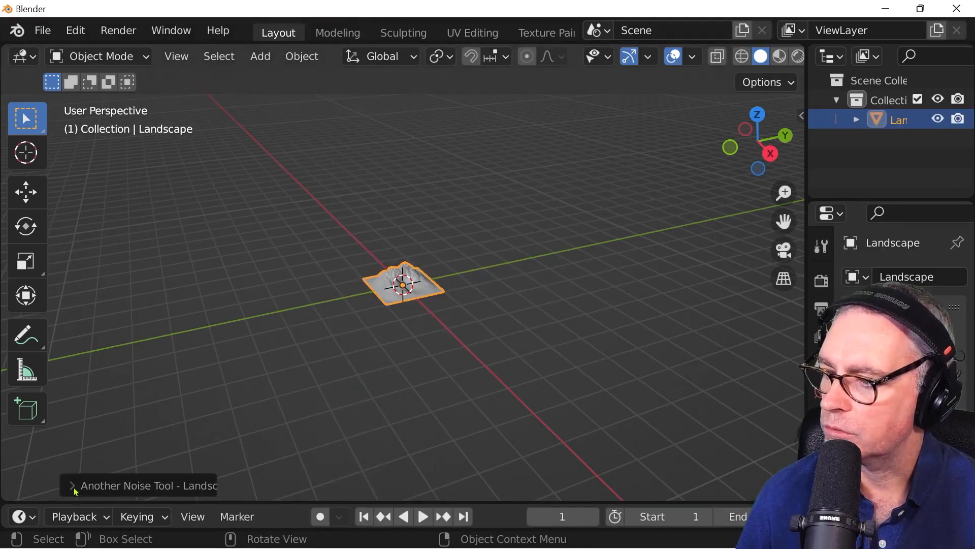
{"action": "left_click", "coordinate": [142, 485]}
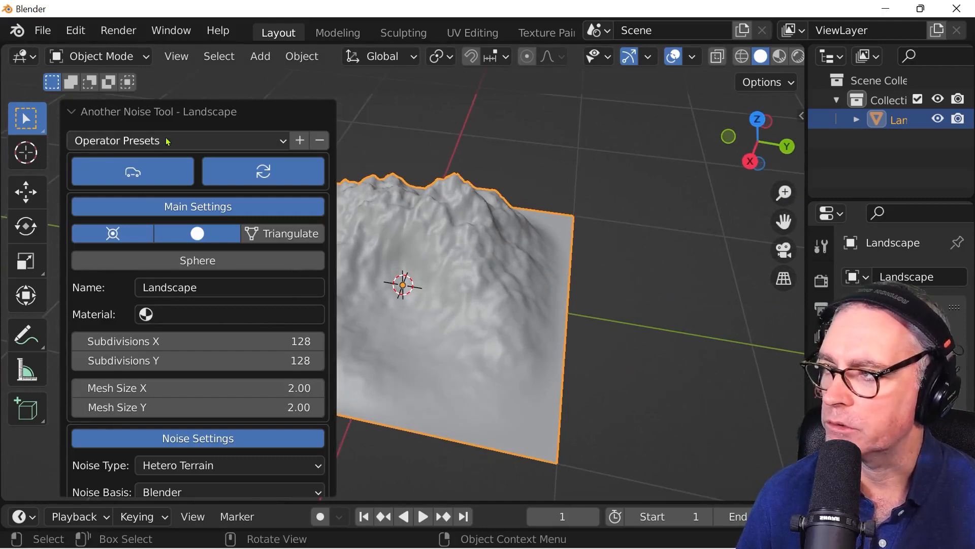
{"action": "left_click", "coordinate": [177, 140]}
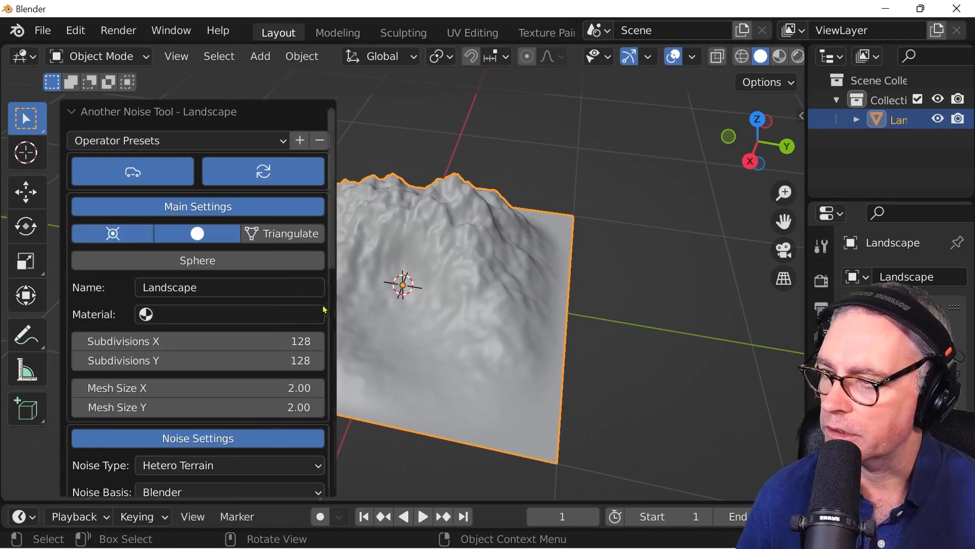
{"action": "scroll", "scroll_direction": "down", "scroll_amount": 3}
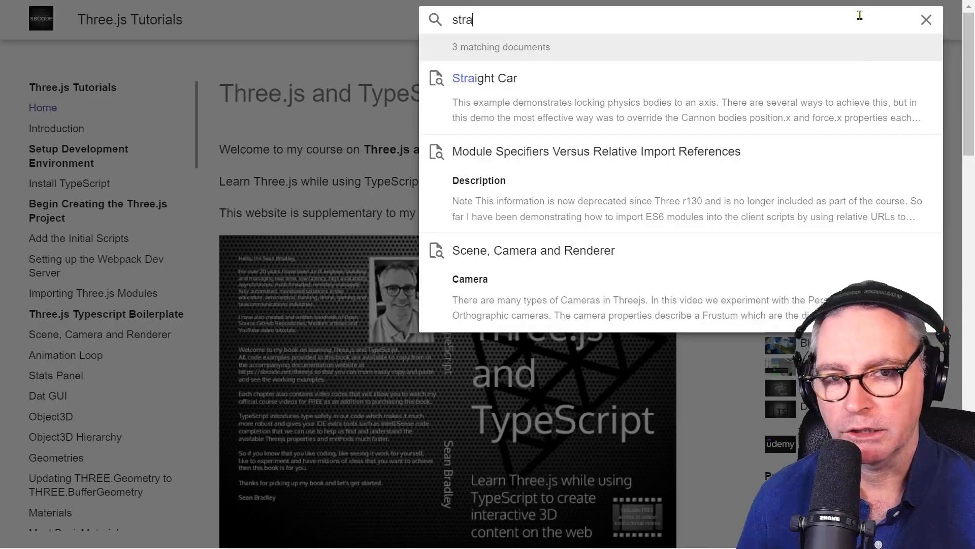
- Open the Straight Car result and jump to its client.ts script section
{"action": "left_click", "coordinate": [484, 78]}
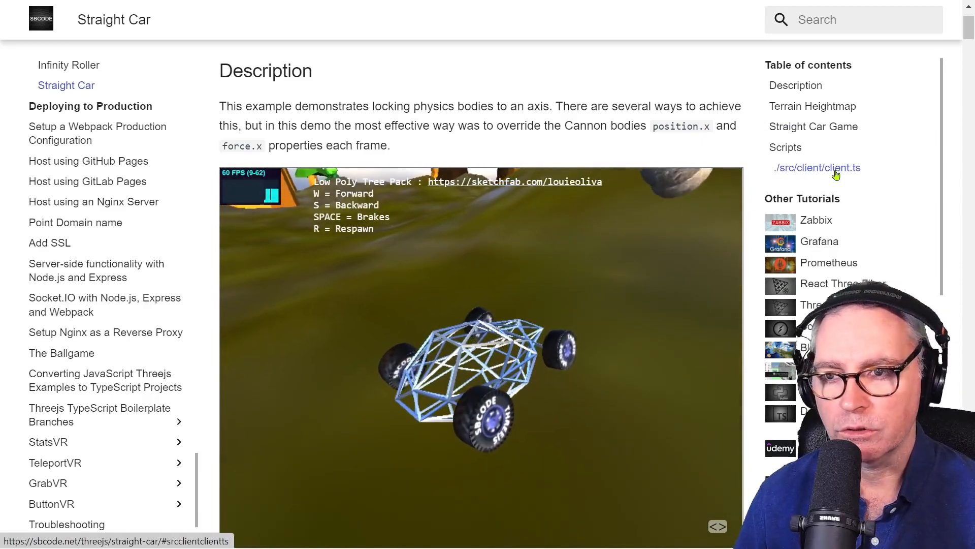
{"action": "left_click", "coordinate": [818, 167]}
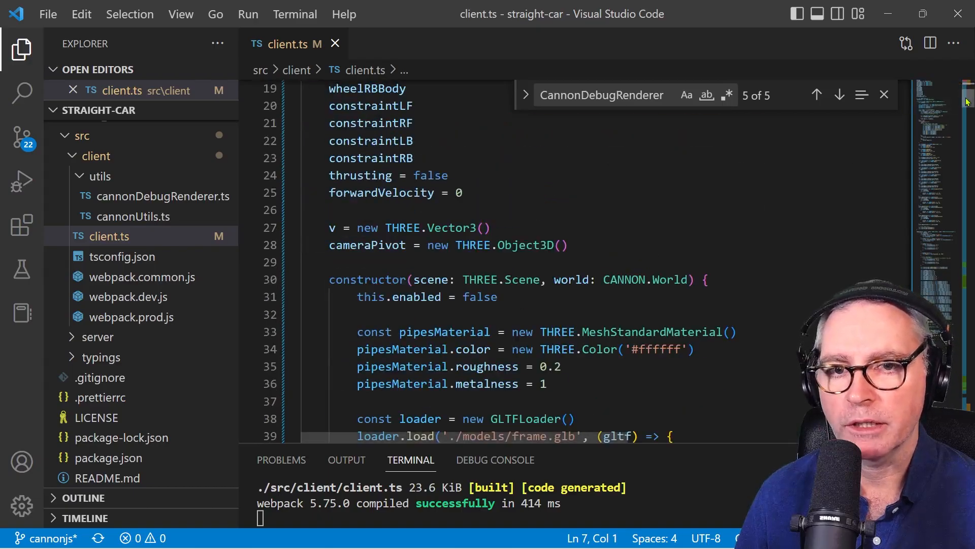
{"action": "scroll", "scroll_direction": "down", "scroll_amount": 3}
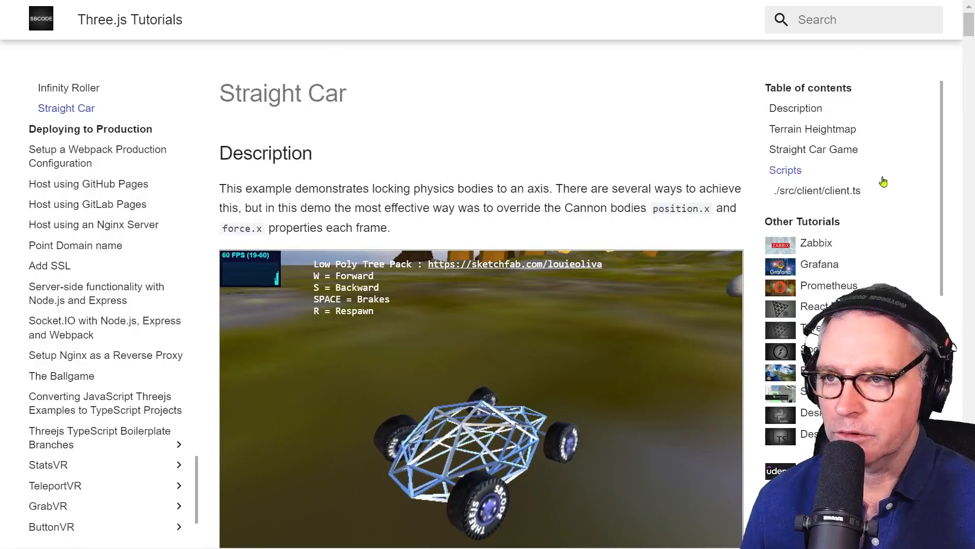
- Download straight-car-assets.zip from the page's Scripts section
{"action": "left_click", "coordinate": [784, 170]}
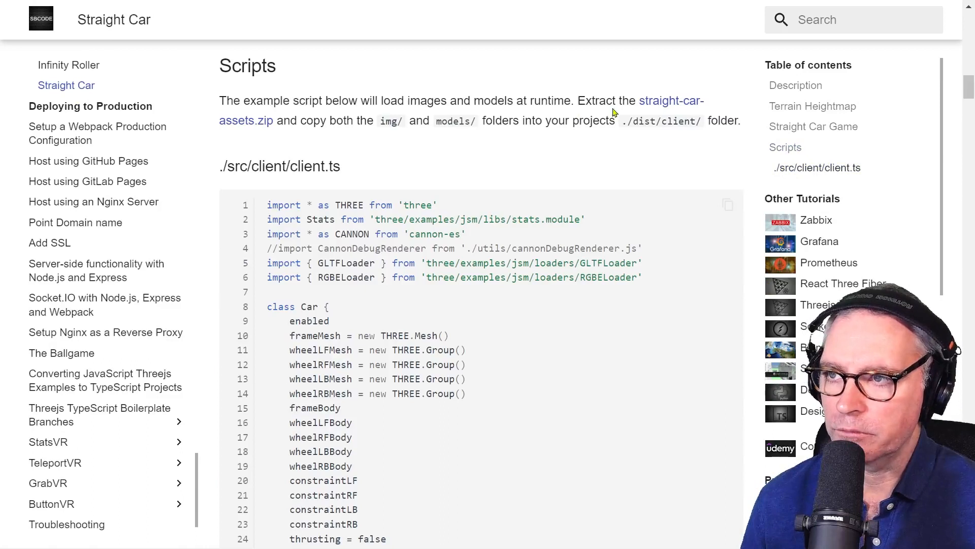
{"action": "mouse_move", "coordinate": [240, 120]}
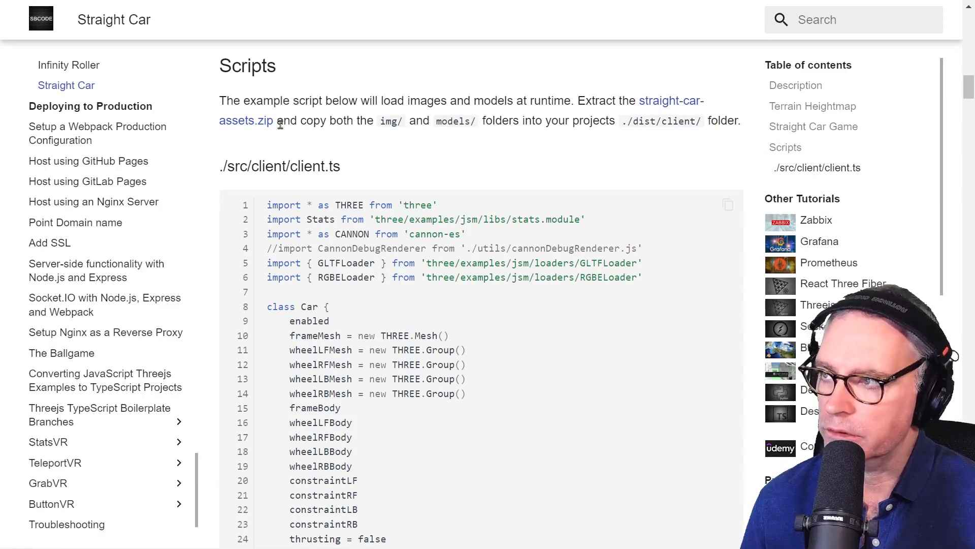
{"action": "left_click", "coordinate": [246, 120]}
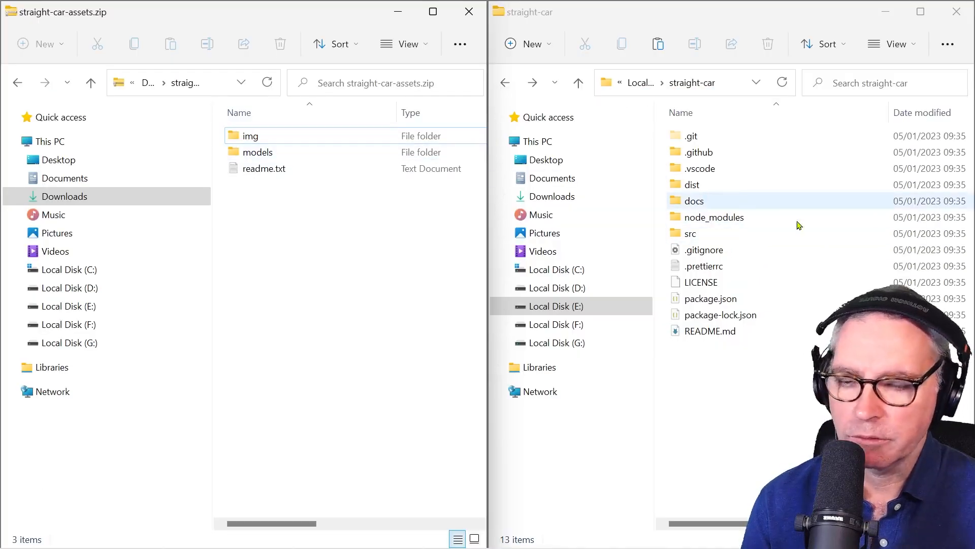
- Place img and models in straight-car\dist\client and verify the img folder
{"action": "left_click", "coordinate": [692, 184]}
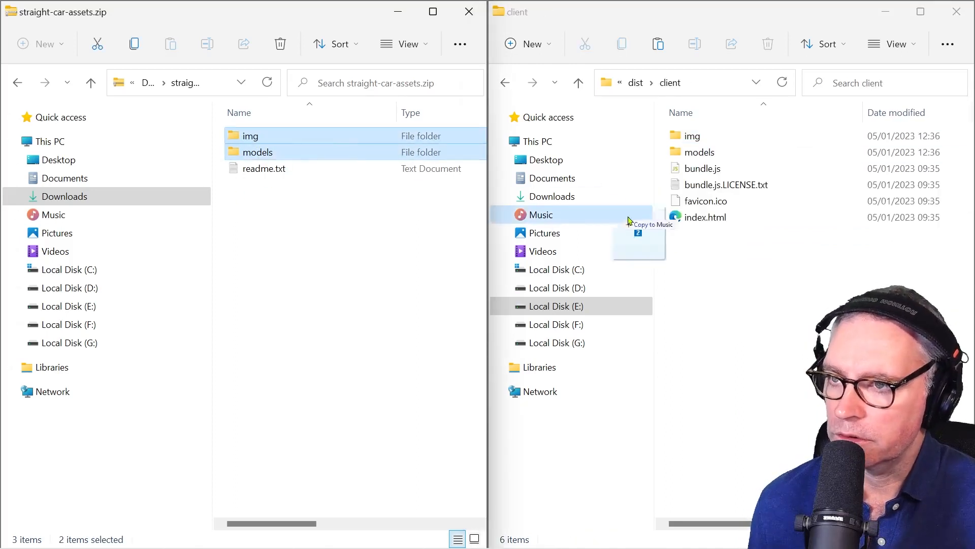
{"action": "double_click", "coordinate": [690, 135]}
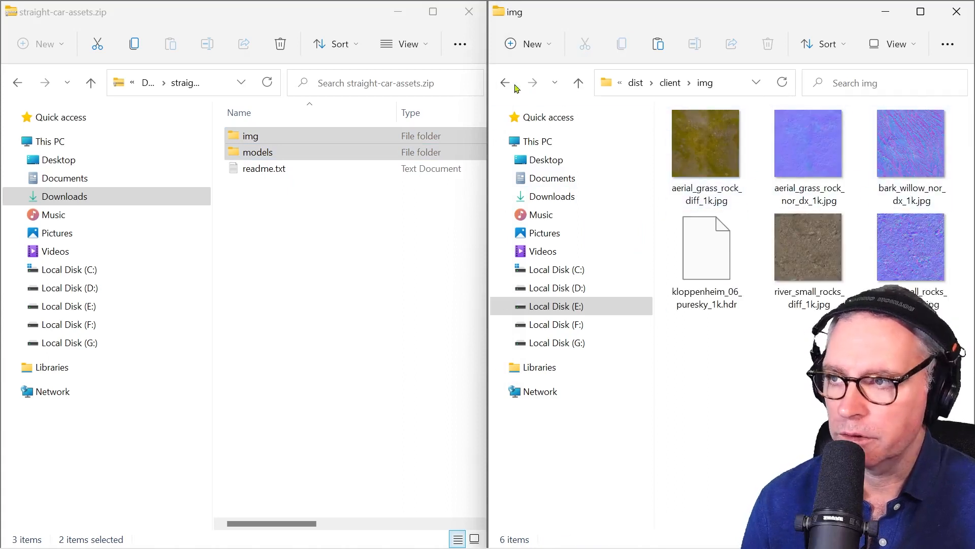
{"action": "left_click", "coordinate": [505, 82]}
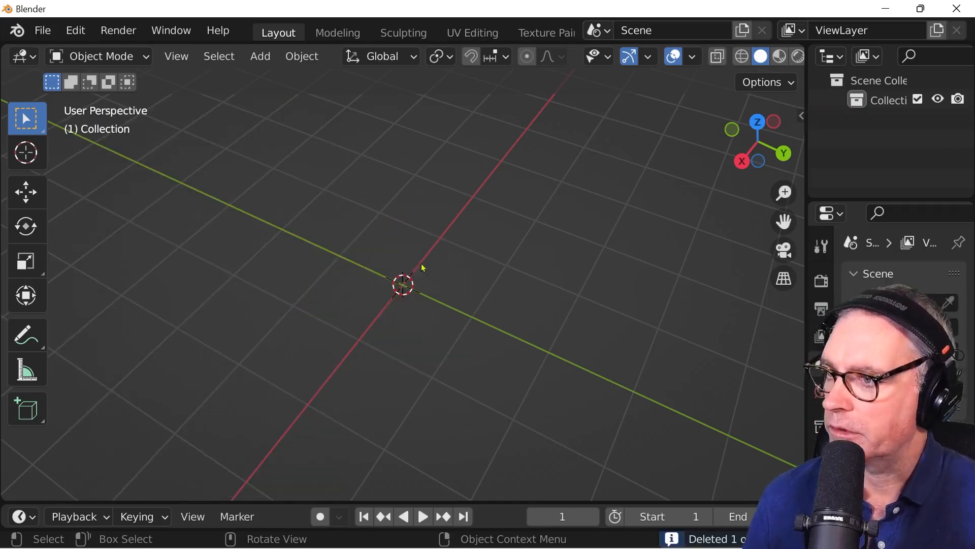
- Import the glTF terrain model from the E:\straight-car\dist folder
{"action": "left_click", "coordinate": [41, 30]}
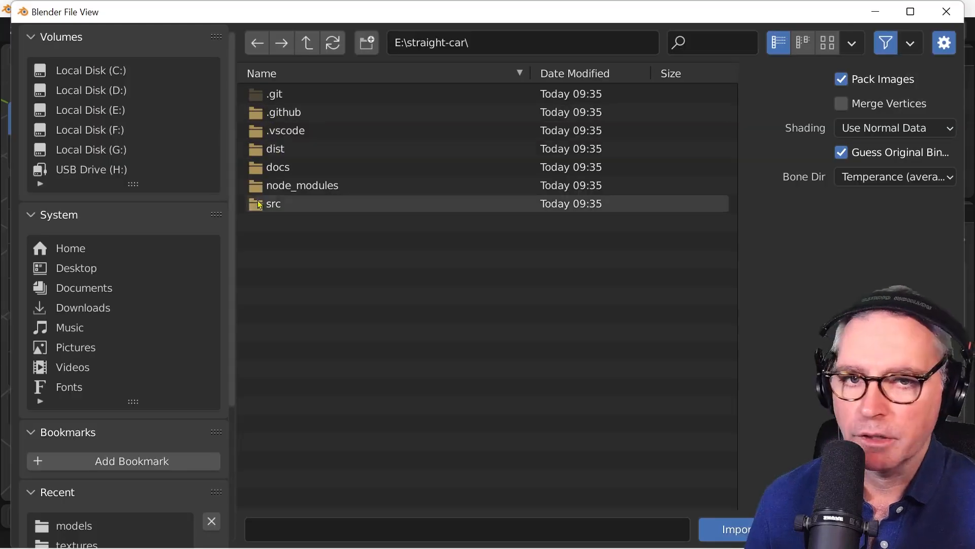
{"action": "left_click", "coordinate": [275, 149]}
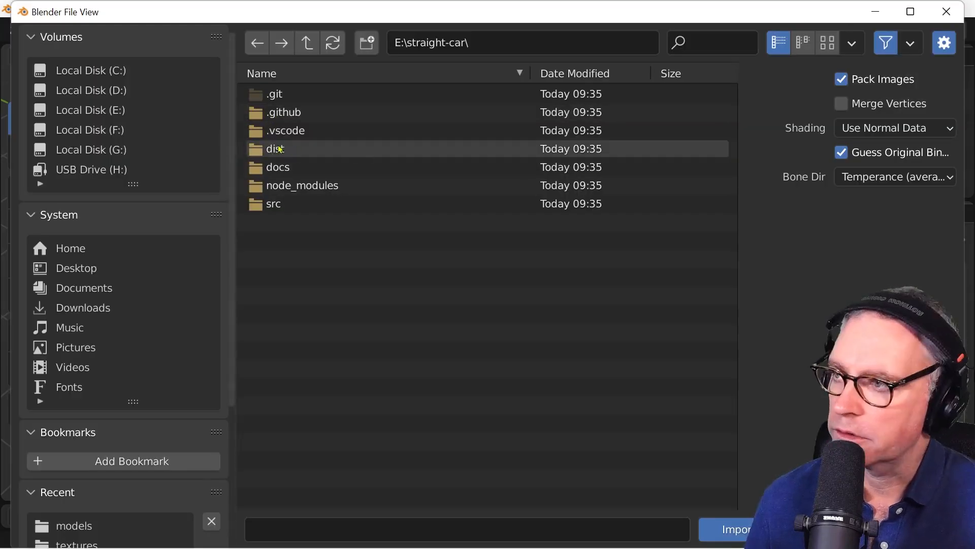
{"action": "double_click", "coordinate": [275, 149]}
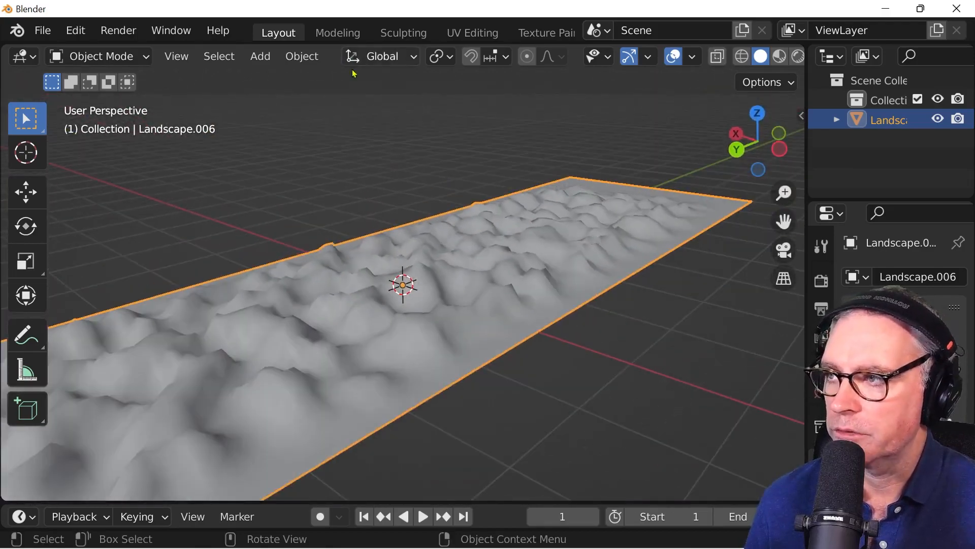
{"action": "left_click", "coordinate": [260, 56]}
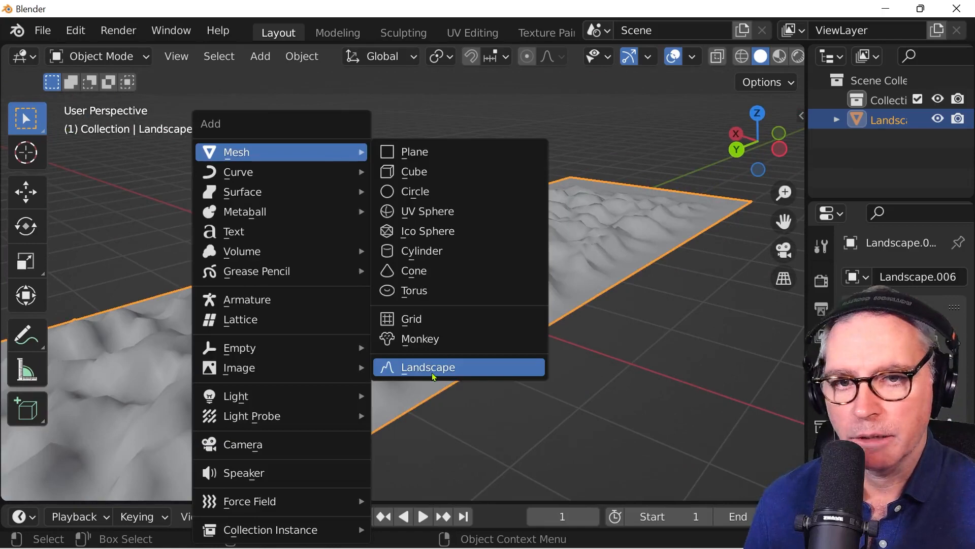
{"action": "left_click", "coordinate": [428, 366]}
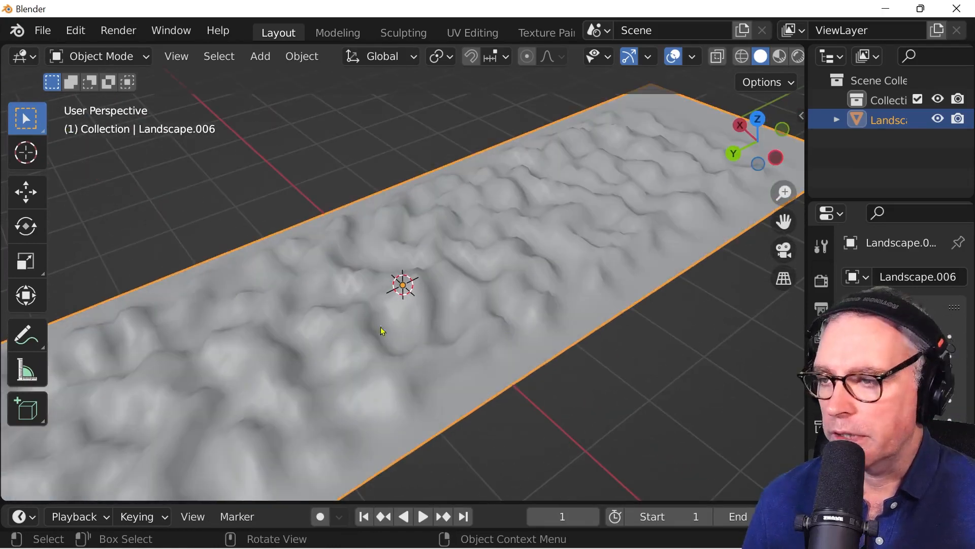
{"action": "mouse_move", "coordinate": [491, 249]}
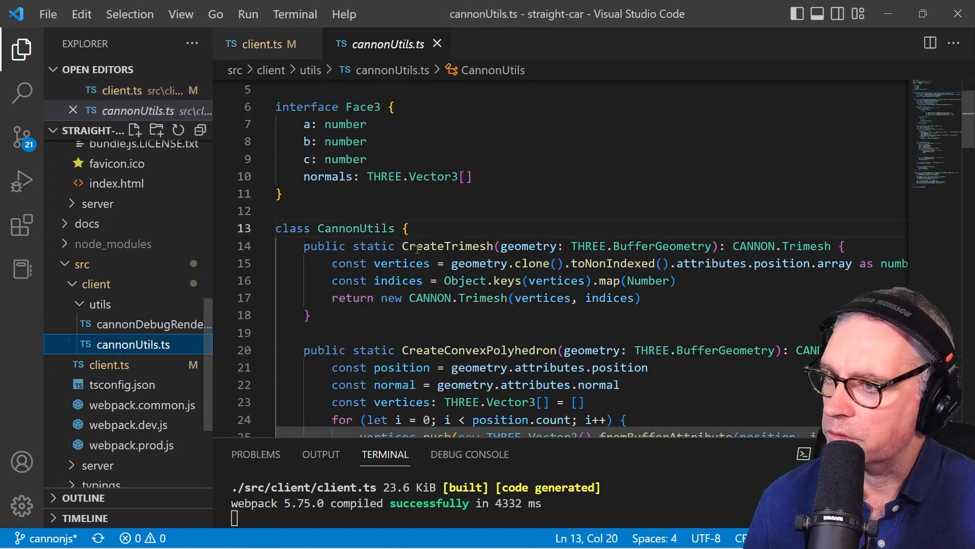
- Highlight the CreateConvexPolyhedron function name in cannonUtils.ts
{"action": "double_click", "coordinate": [479, 350]}
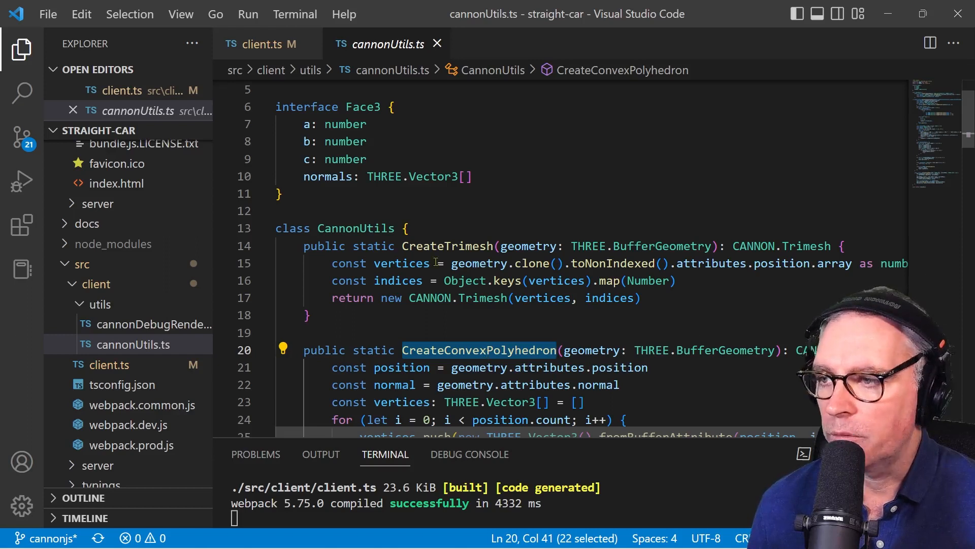
{"action": "mouse_move", "coordinate": [544, 314]}
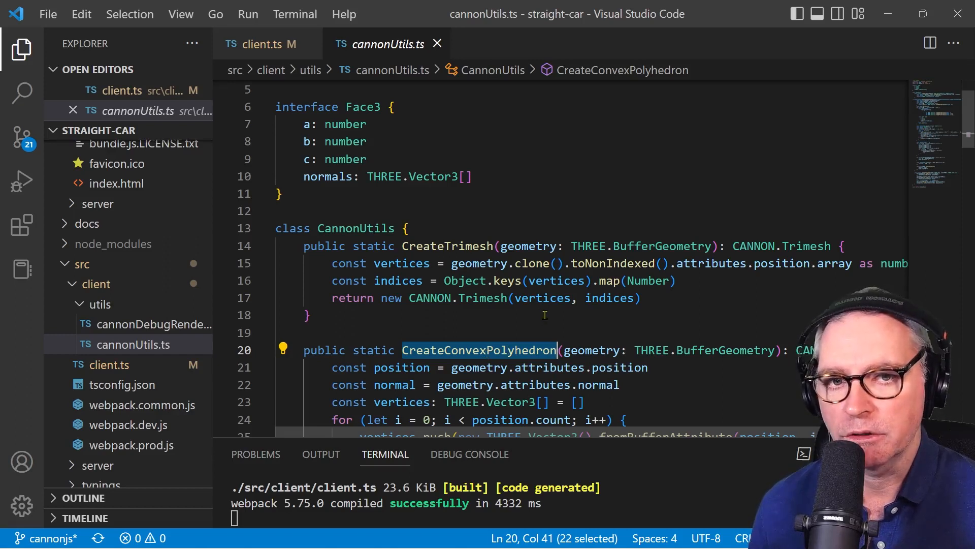
{"action": "mouse_move", "coordinate": [537, 263]}
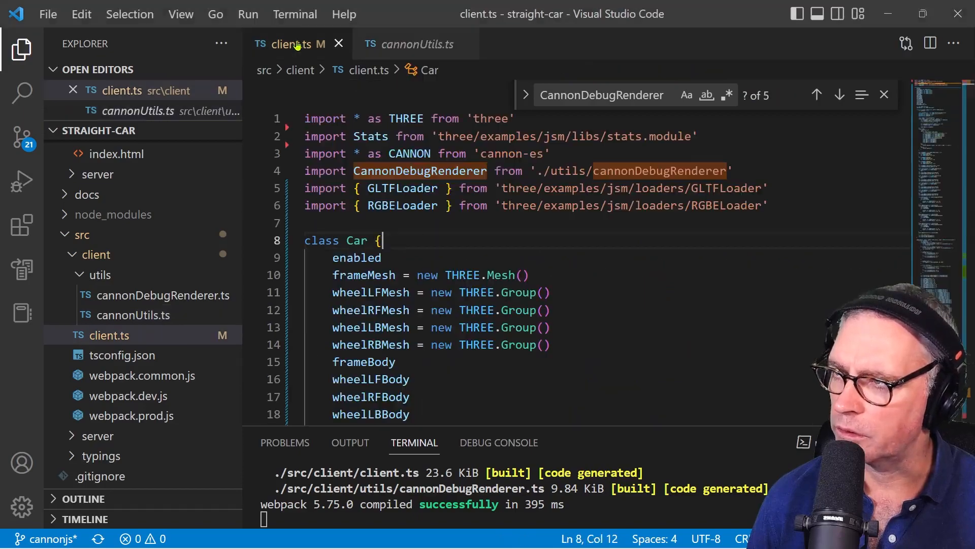
- Select CannonDebugRenderer on its import line and scroll through its uses
{"action": "double_click", "coordinate": [420, 171]}
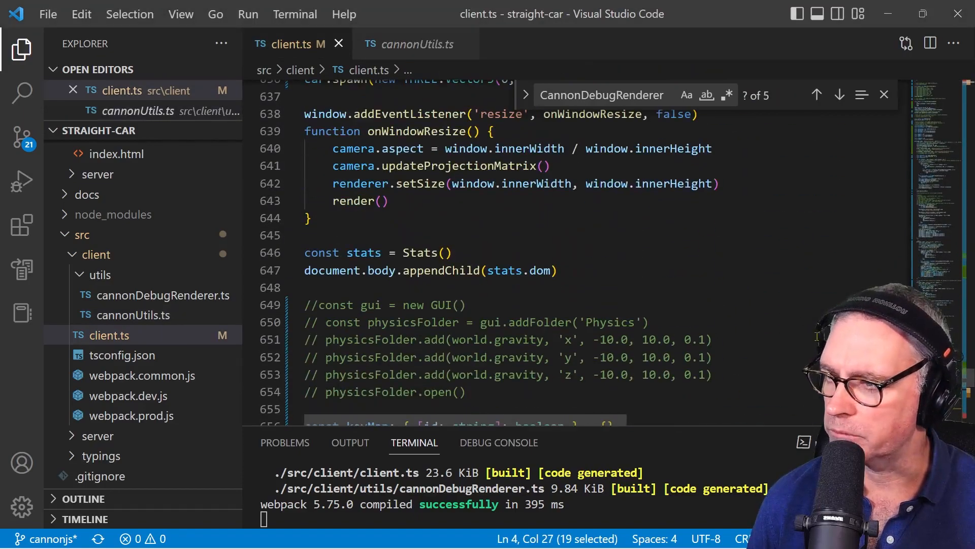
{"action": "scroll", "scroll_direction": "up", "scroll_amount": 3}
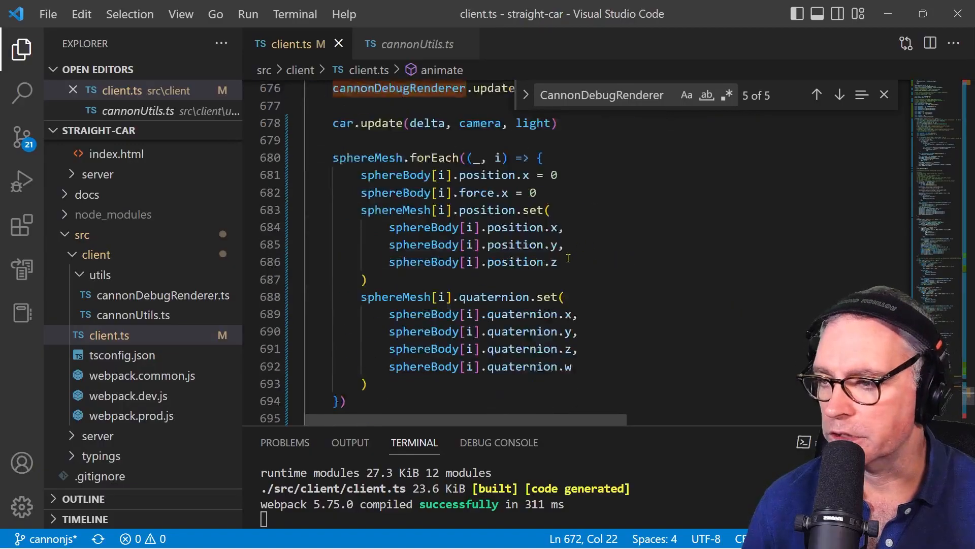
- Find 'terrain' in client.ts to reach the Heightfield body code
{"action": "scroll", "scroll_direction": "down", "scroll_amount": 3}
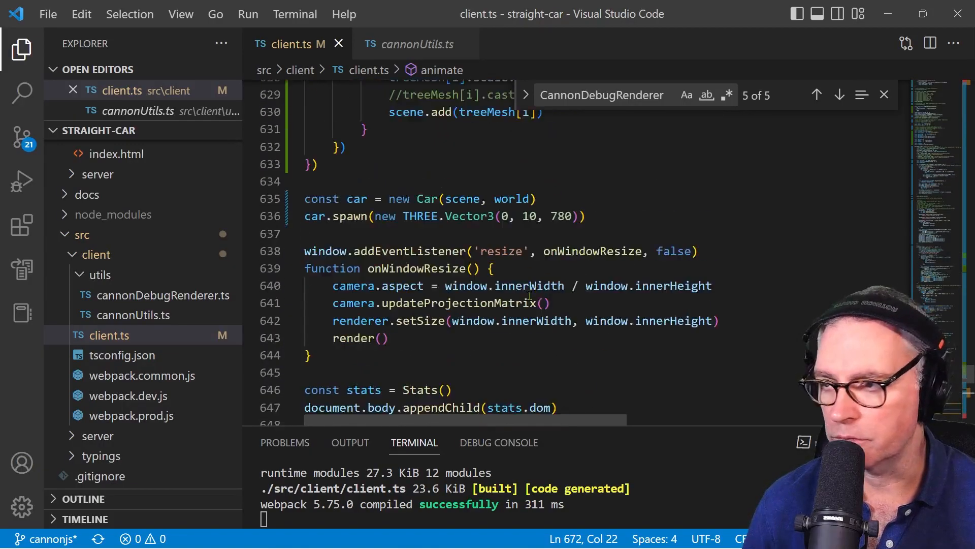
{"action": "type", "text": "terrain"}
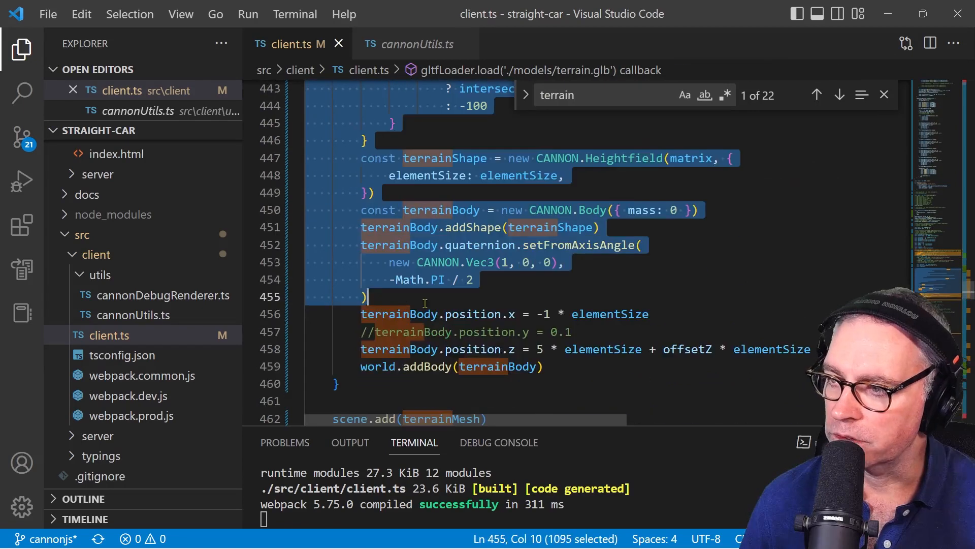
- Show the Car update method's forward velocity handling for thrust and braking
{"action": "key", "text": "ctrl+/"}
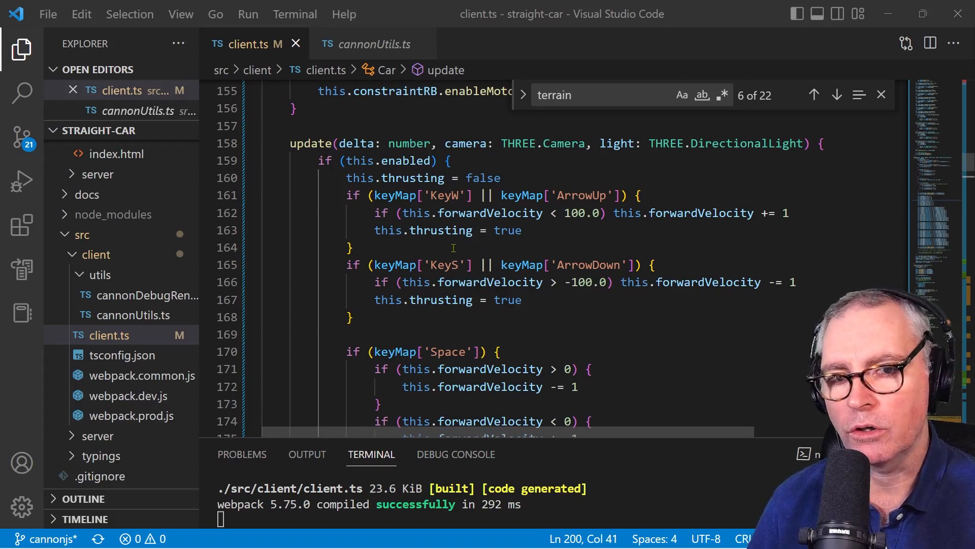
- Comment out lines 196–205 resetting frame and wheel x force and position
{"action": "left_click", "coordinate": [310, 143]}
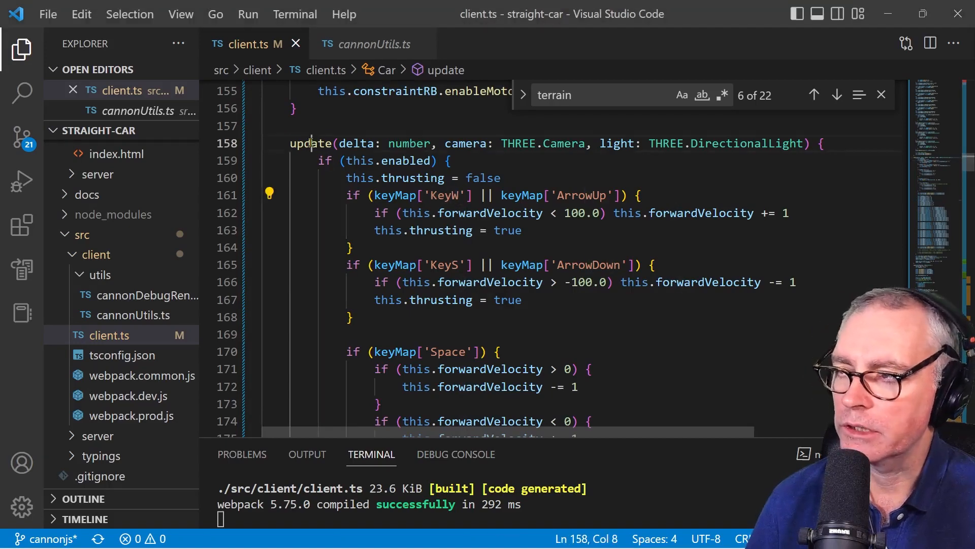
{"action": "scroll", "scroll_direction": "down", "scroll_amount": 3}
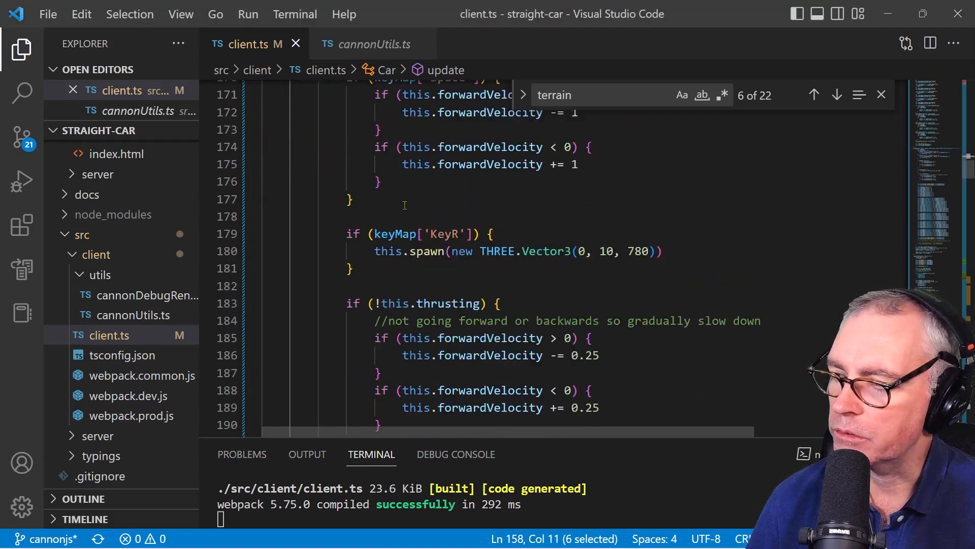
{"action": "scroll", "scroll_direction": "down", "scroll_amount": 3}
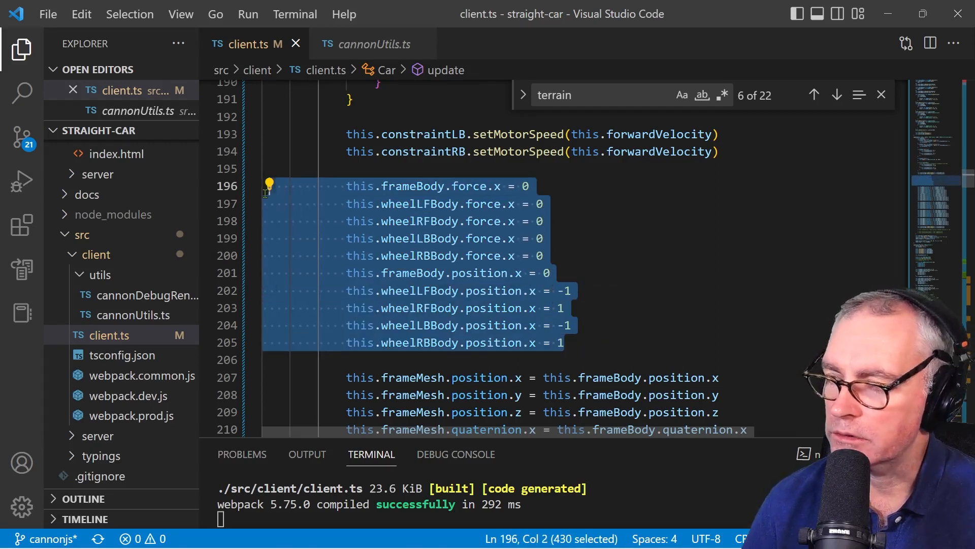
{"action": "key", "text": "Ctrl+/"}
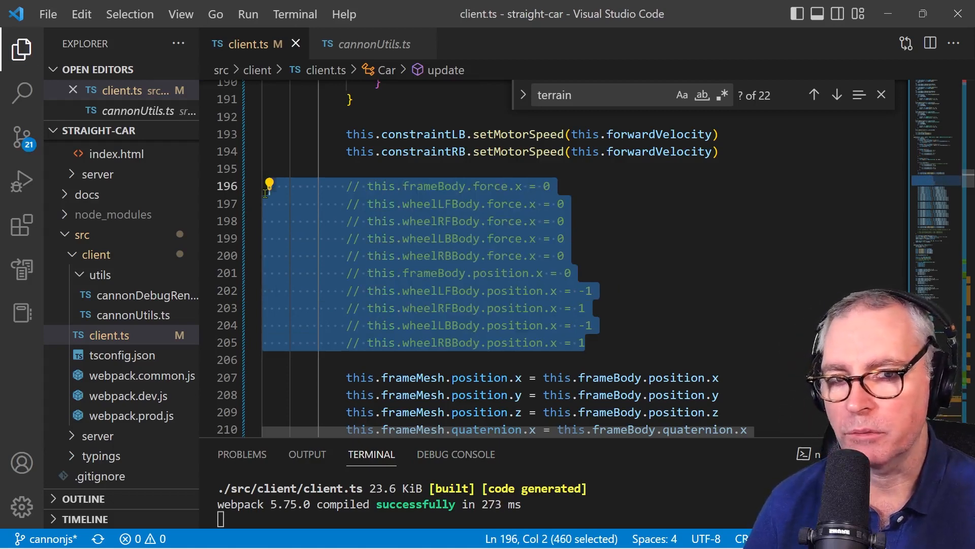
{"action": "mouse_move", "coordinate": [572, 254]}
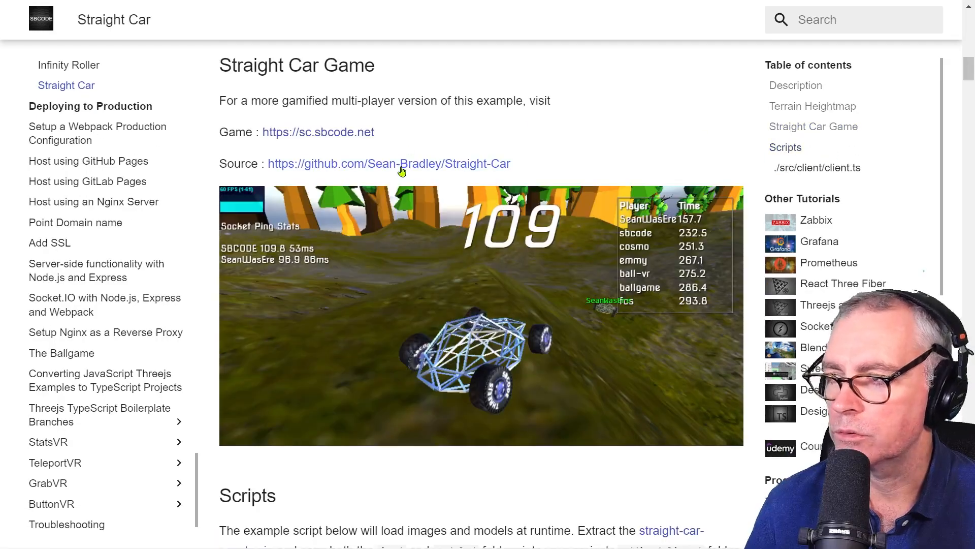
{"action": "mouse_move", "coordinate": [318, 132]}
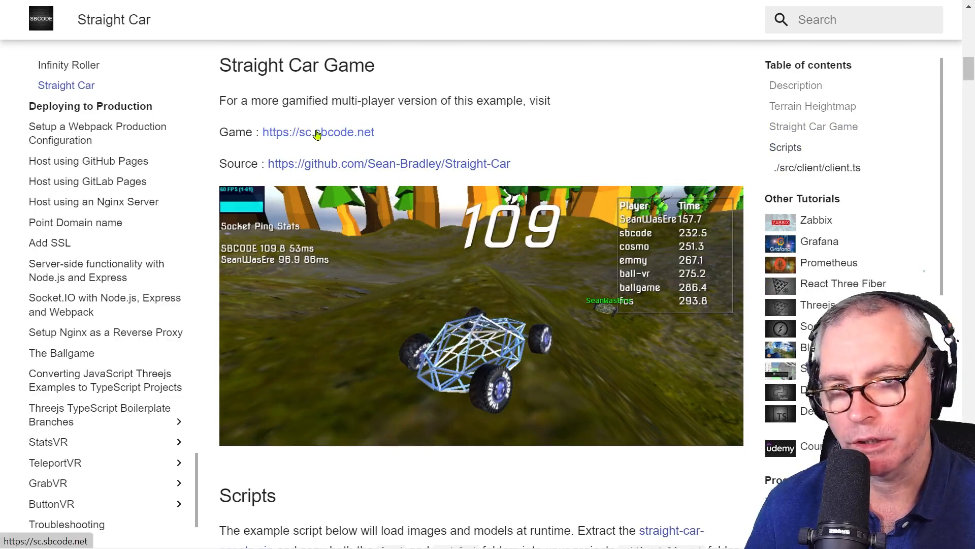
- Browse the Straight-Car GitHub repository's src/client and src/server folders
{"action": "left_click", "coordinate": [389, 164]}
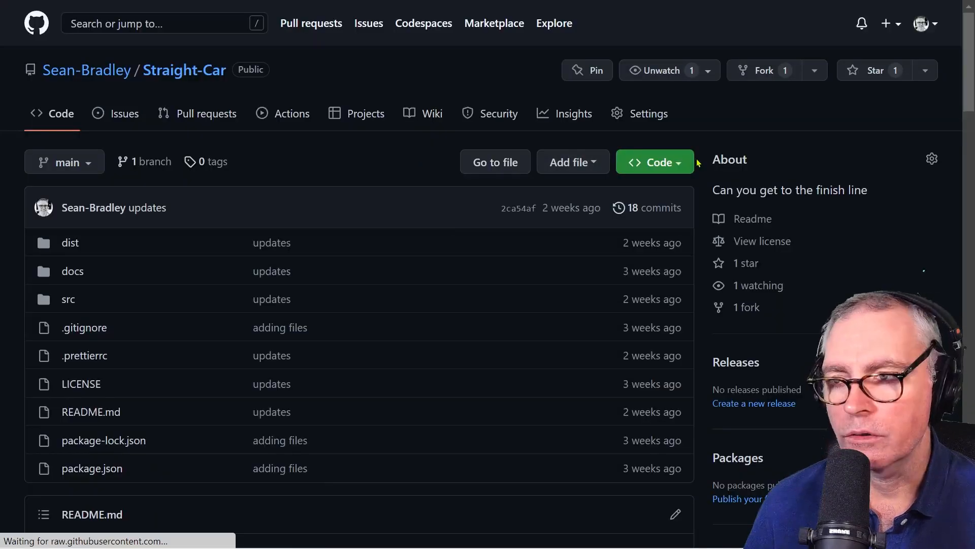
{"action": "left_click", "coordinate": [654, 162]}
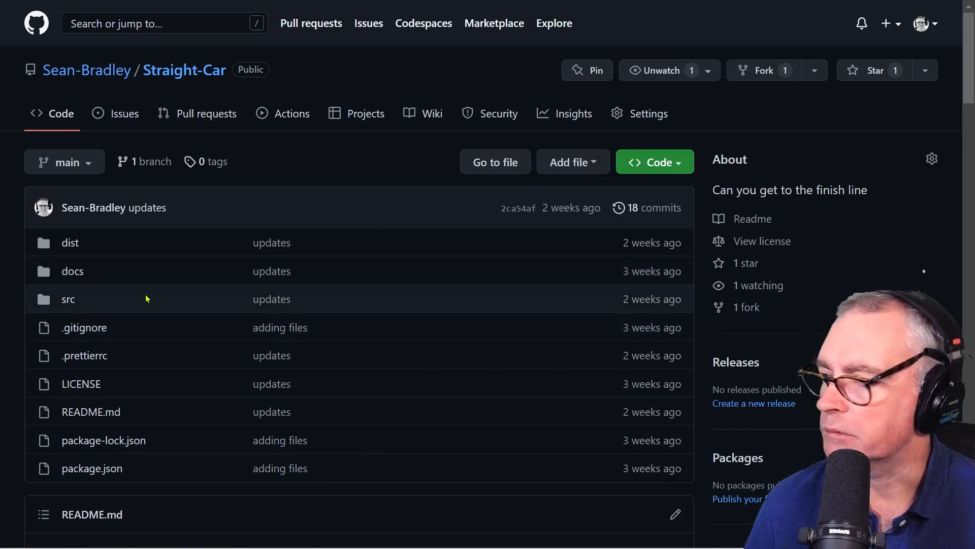
{"action": "left_click", "coordinate": [68, 300]}
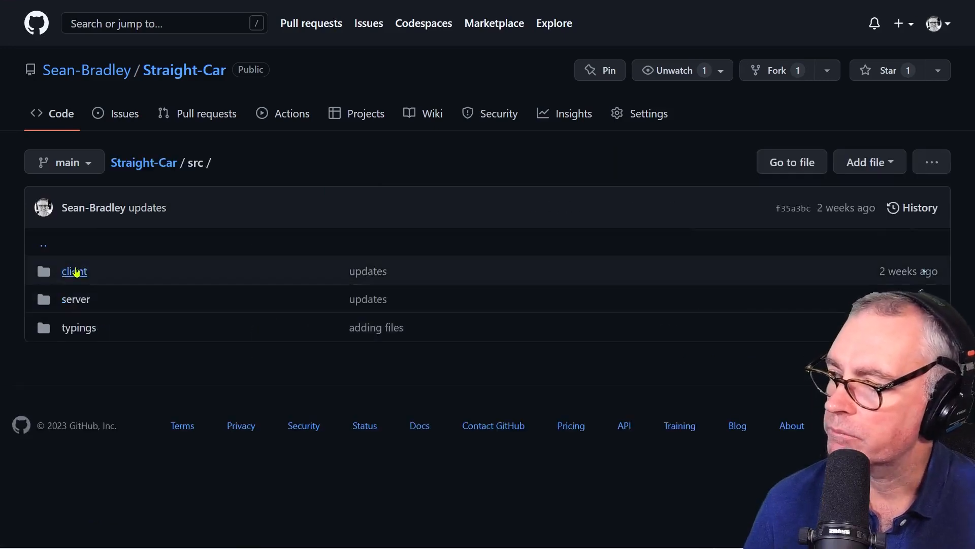
{"action": "left_click", "coordinate": [74, 271]}
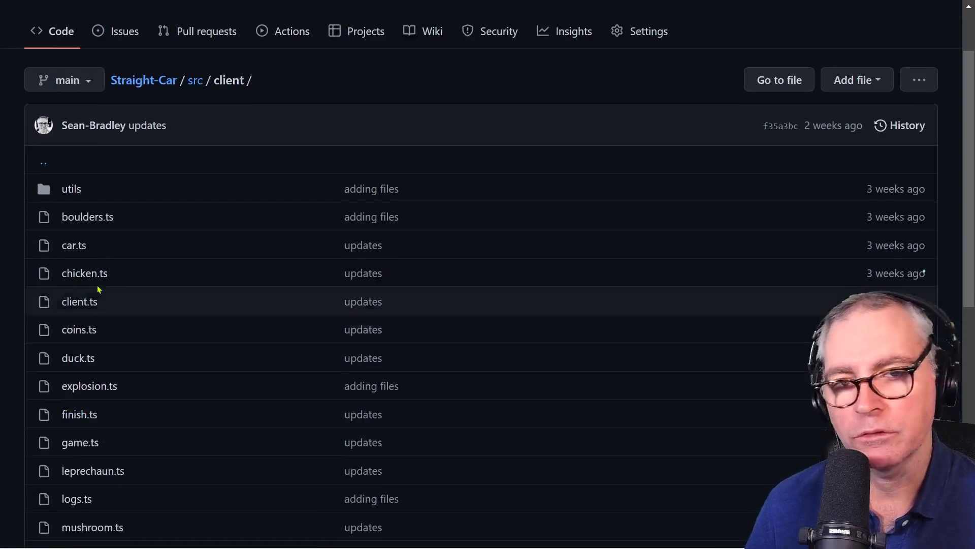
{"action": "mouse_move", "coordinate": [77, 358]}
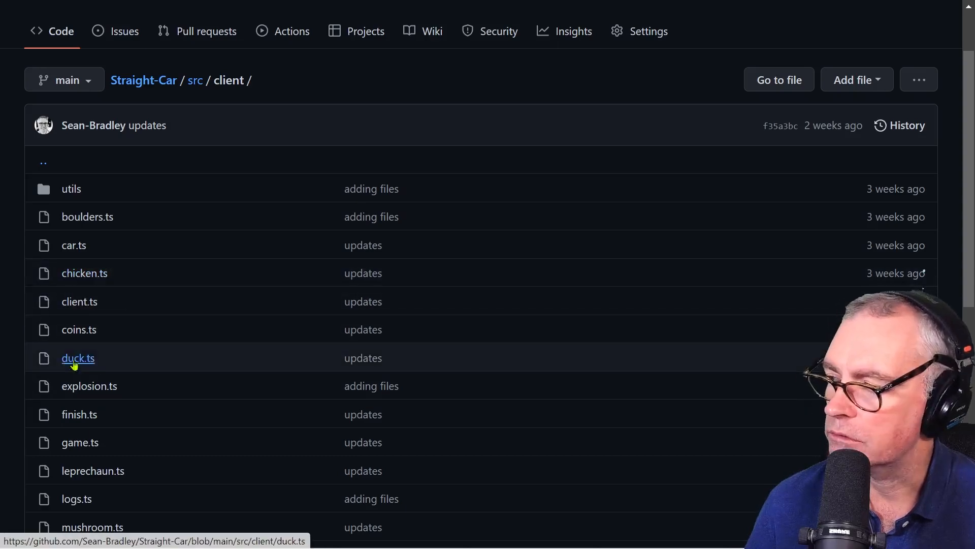
{"action": "scroll", "scroll_direction": "down", "scroll_amount": 3}
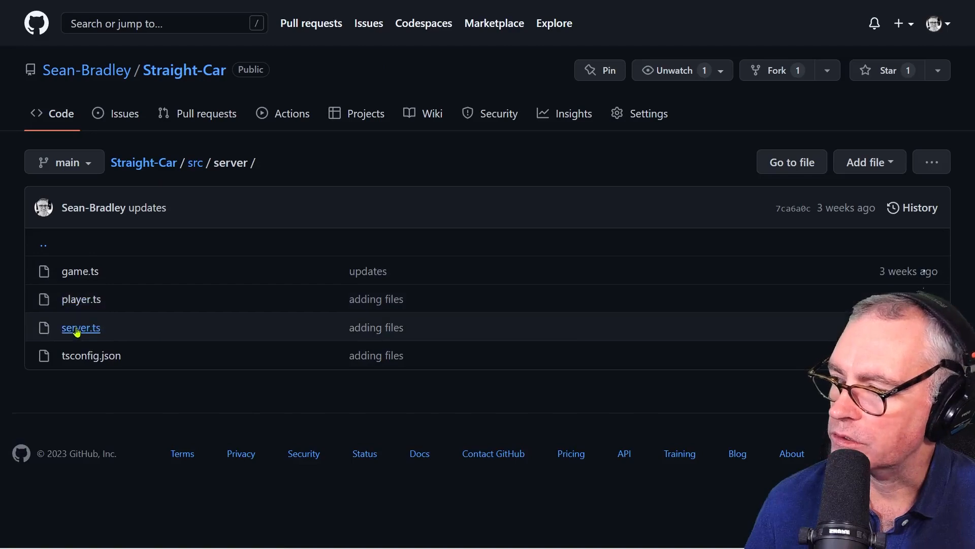
{"action": "left_click", "coordinate": [80, 328]}
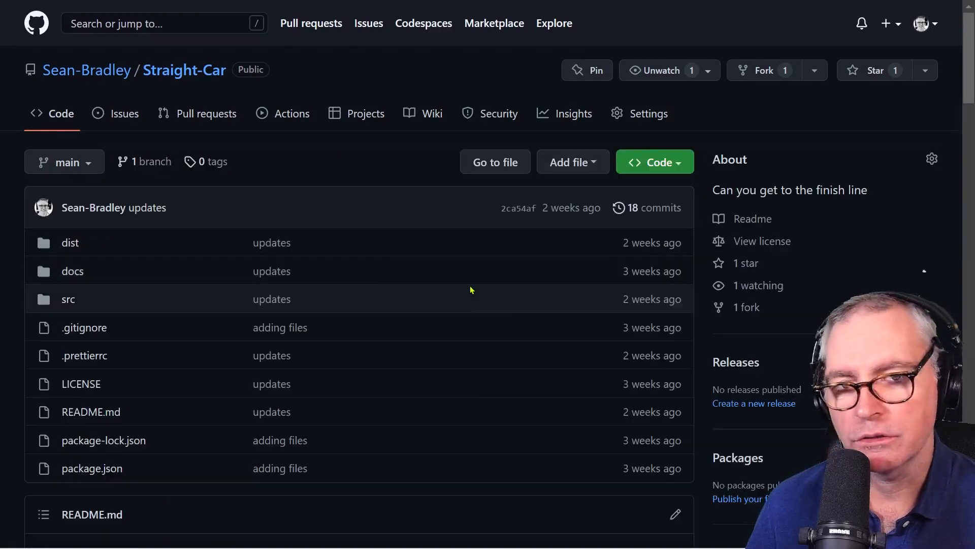
{"action": "scroll", "scroll_direction": "down", "scroll_amount": 3}
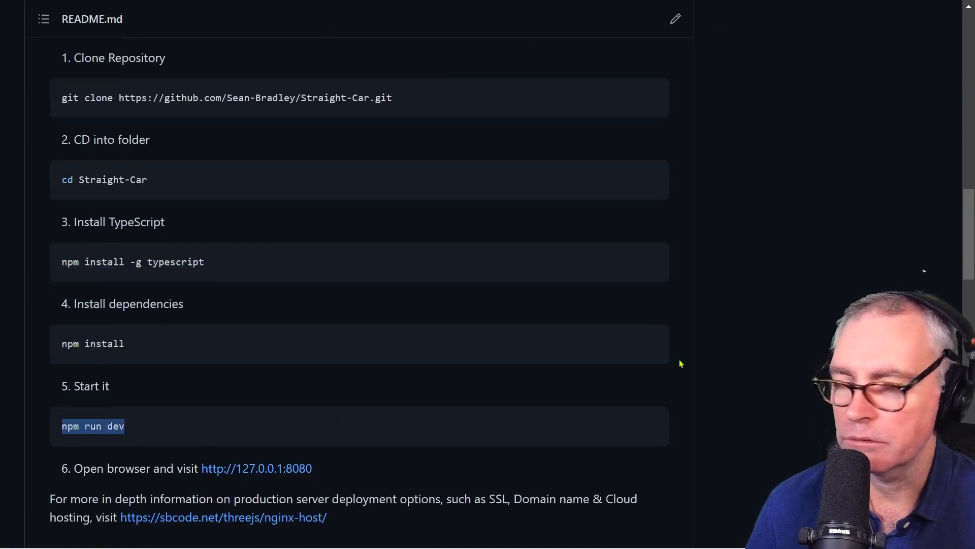
{"action": "scroll", "scroll_direction": "down", "scroll_amount": 3}
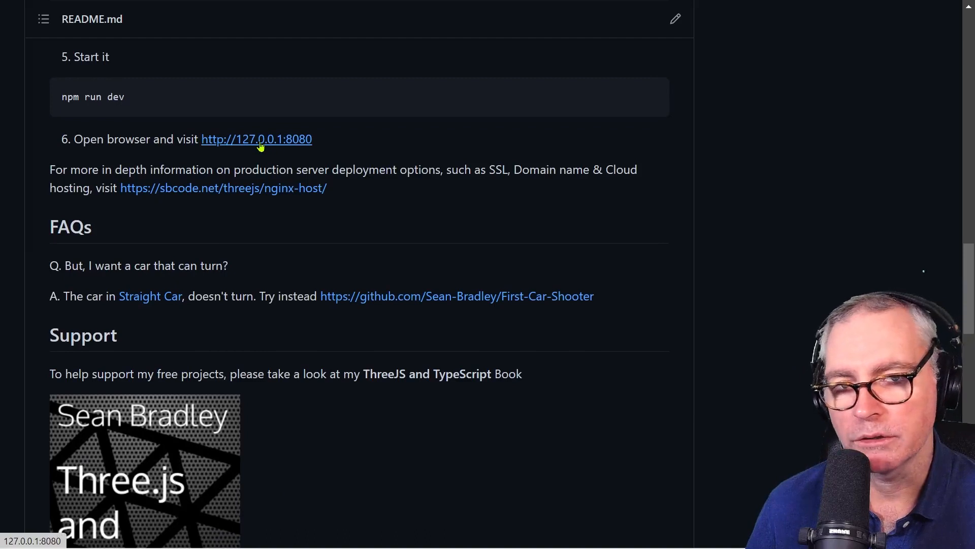
{"action": "left_click", "coordinate": [256, 138]}
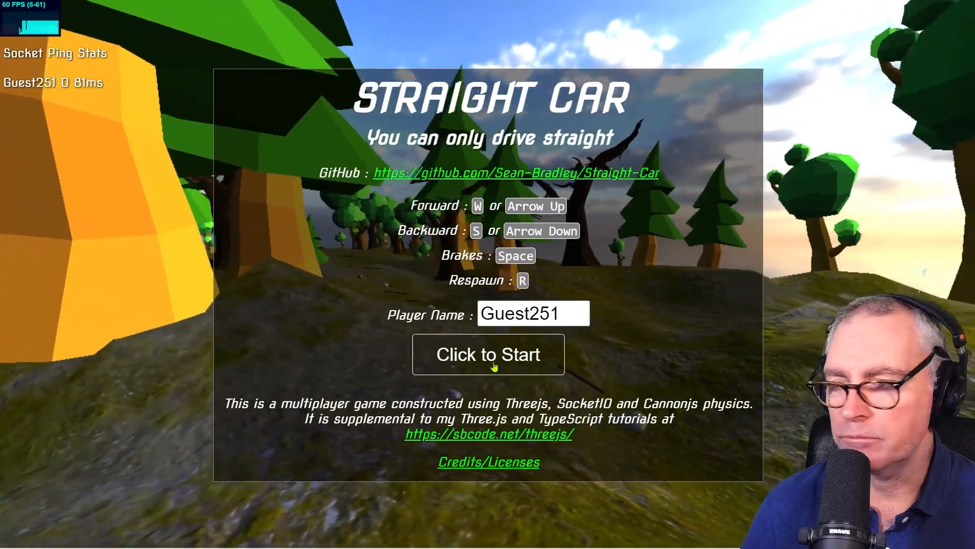
{"action": "left_click", "coordinate": [489, 354]}
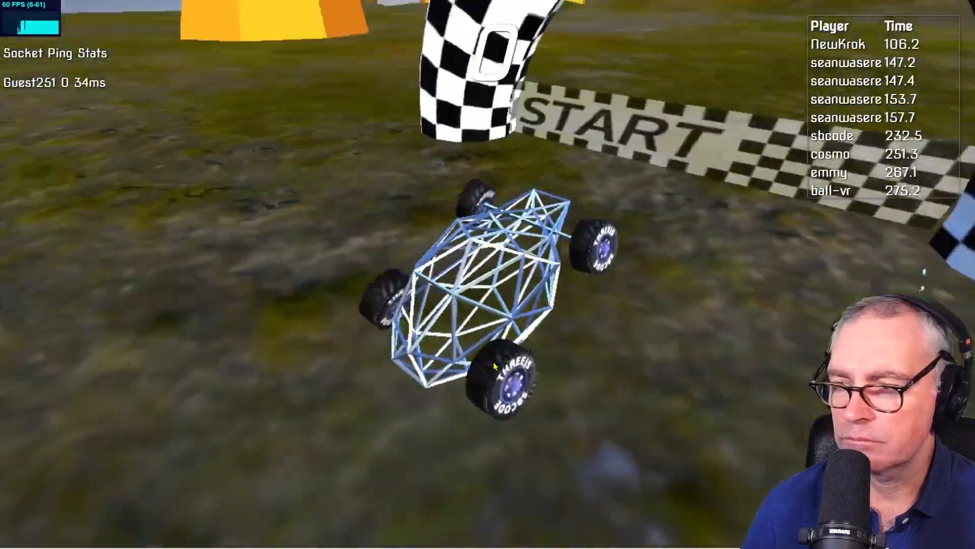